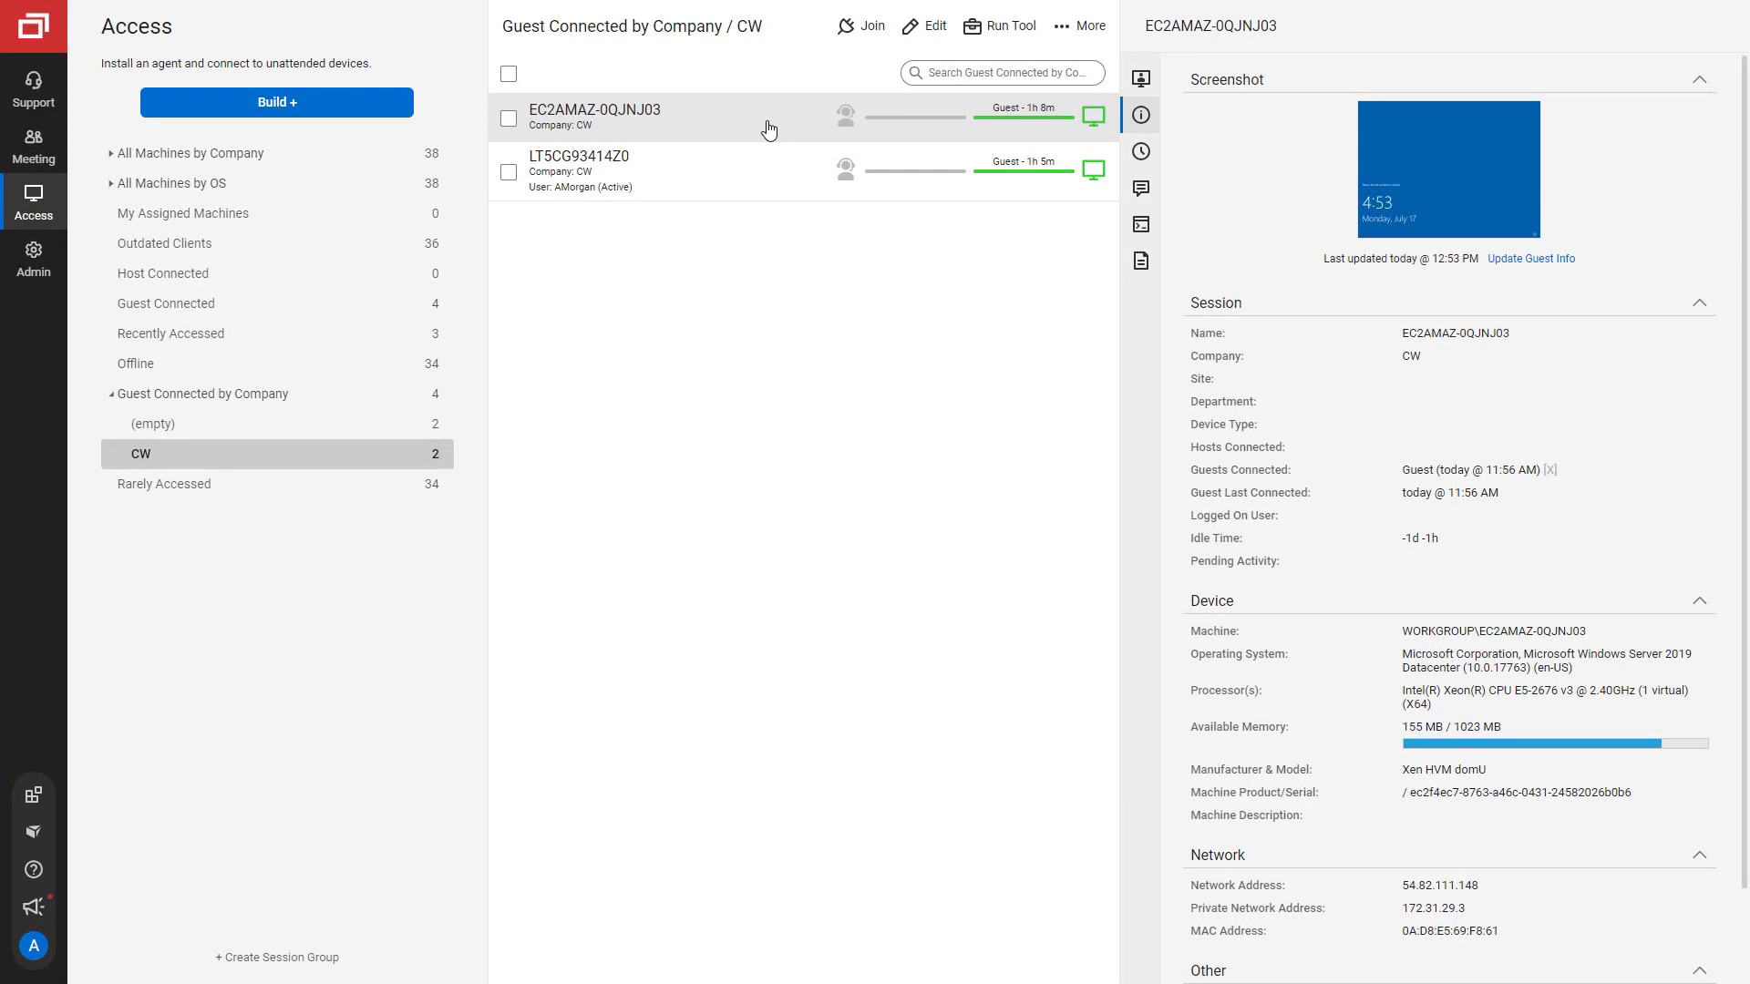
mouse_move(769, 123)
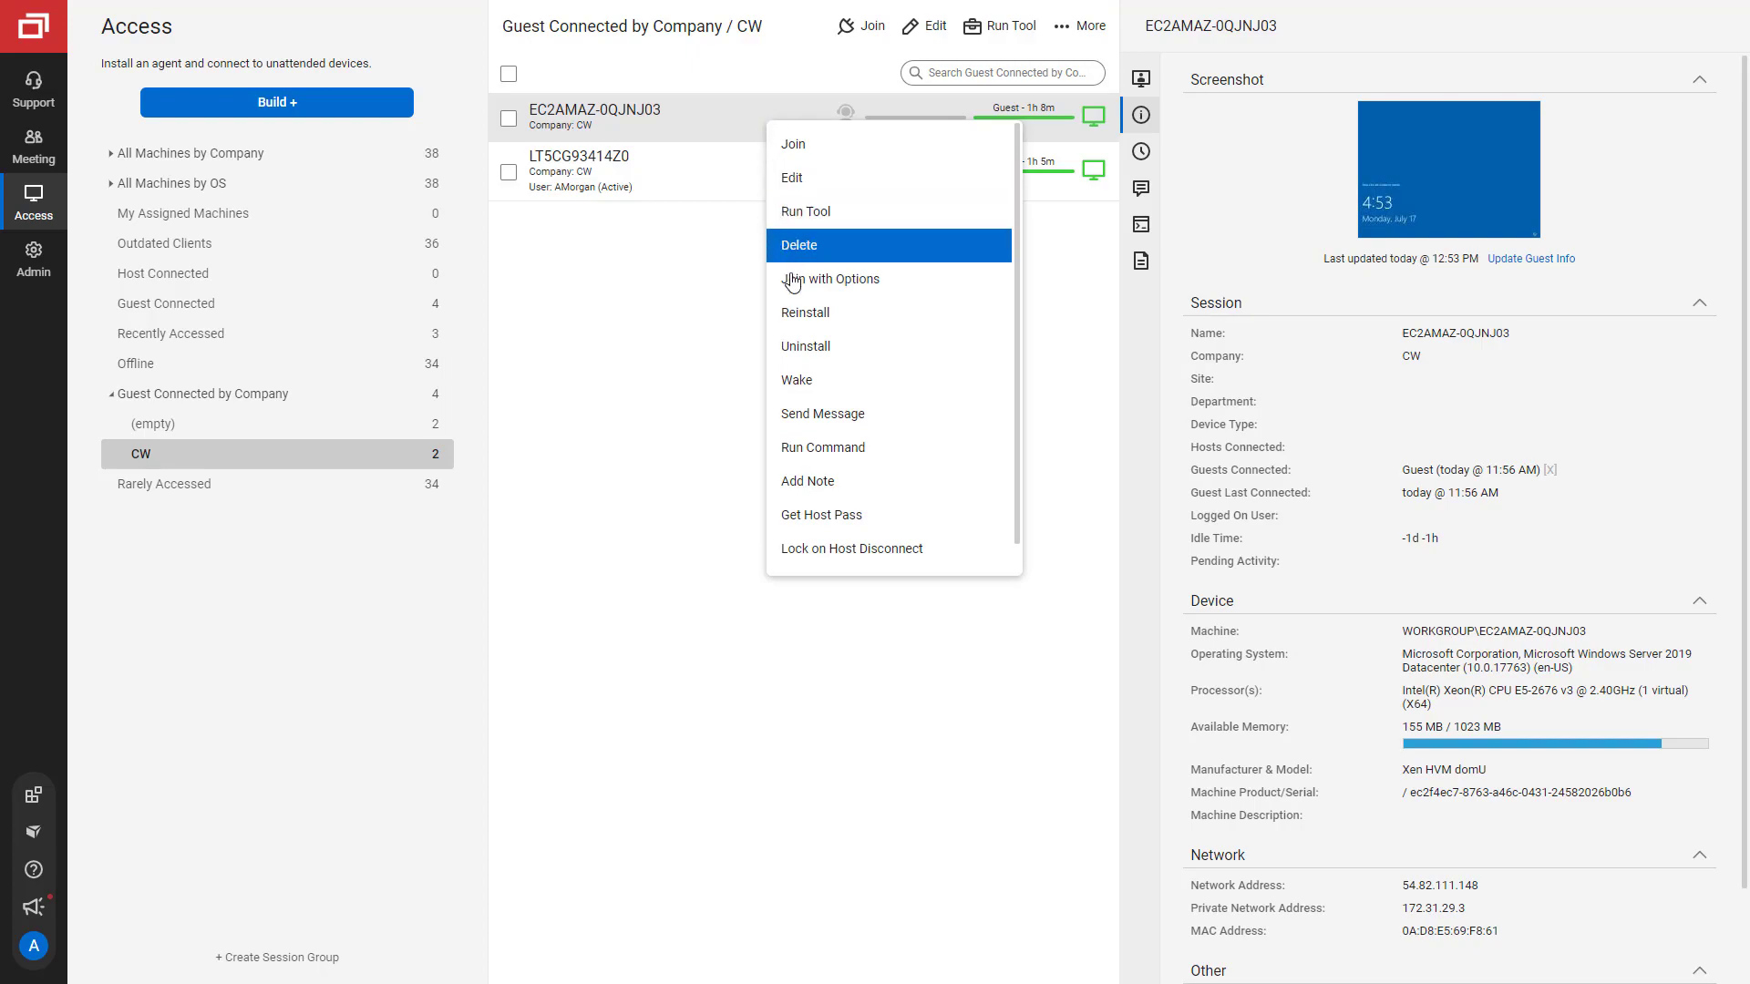
Join machine EC2AMAZ-0QJNJ03 with the Backstage logon session selected instead of Console
click(831, 278)
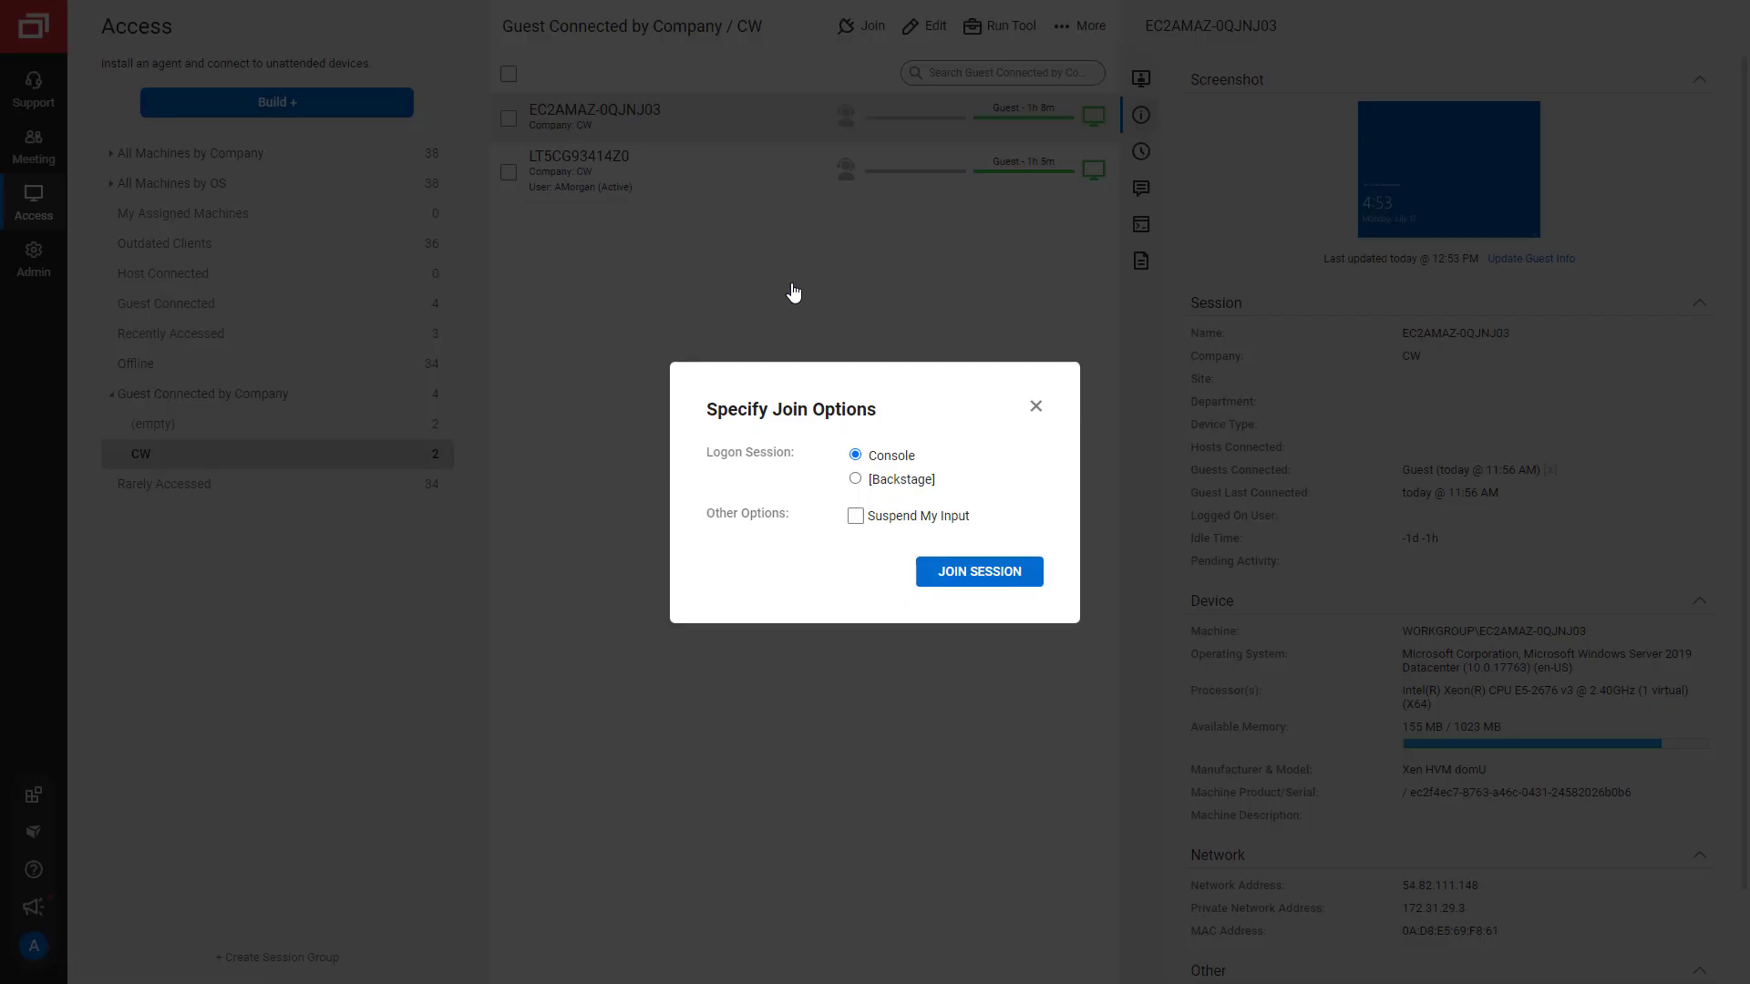
mouse_move(856, 480)
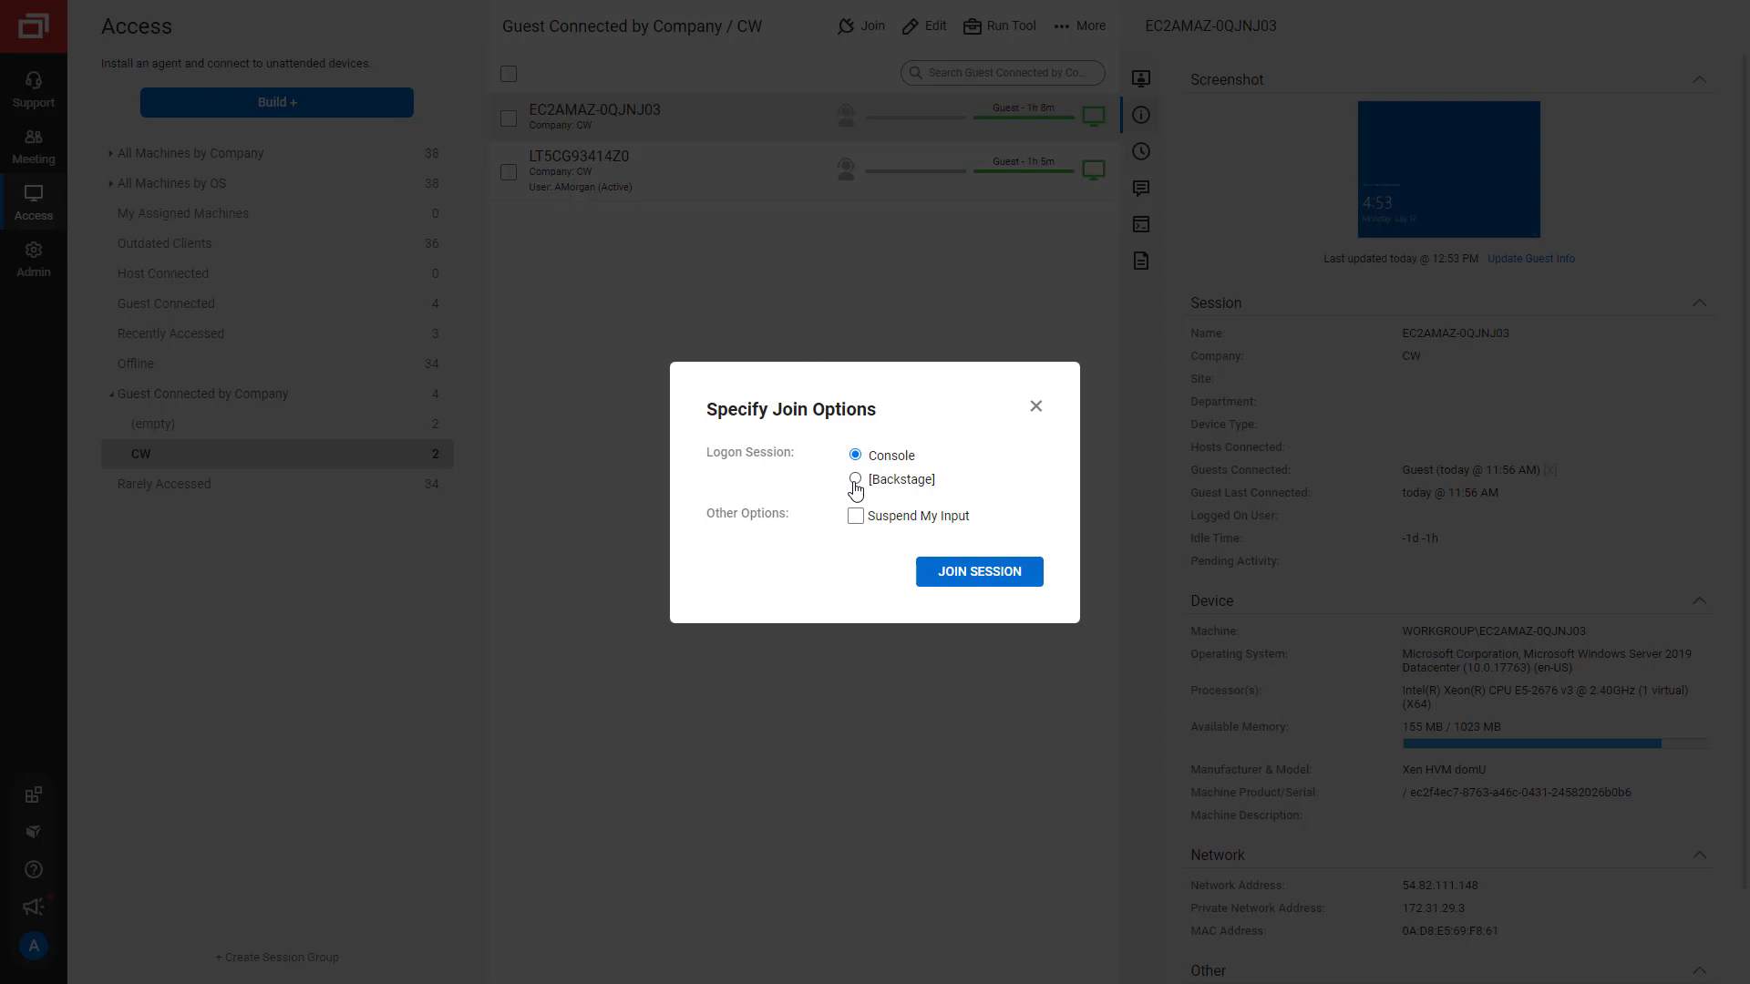
click(857, 479)
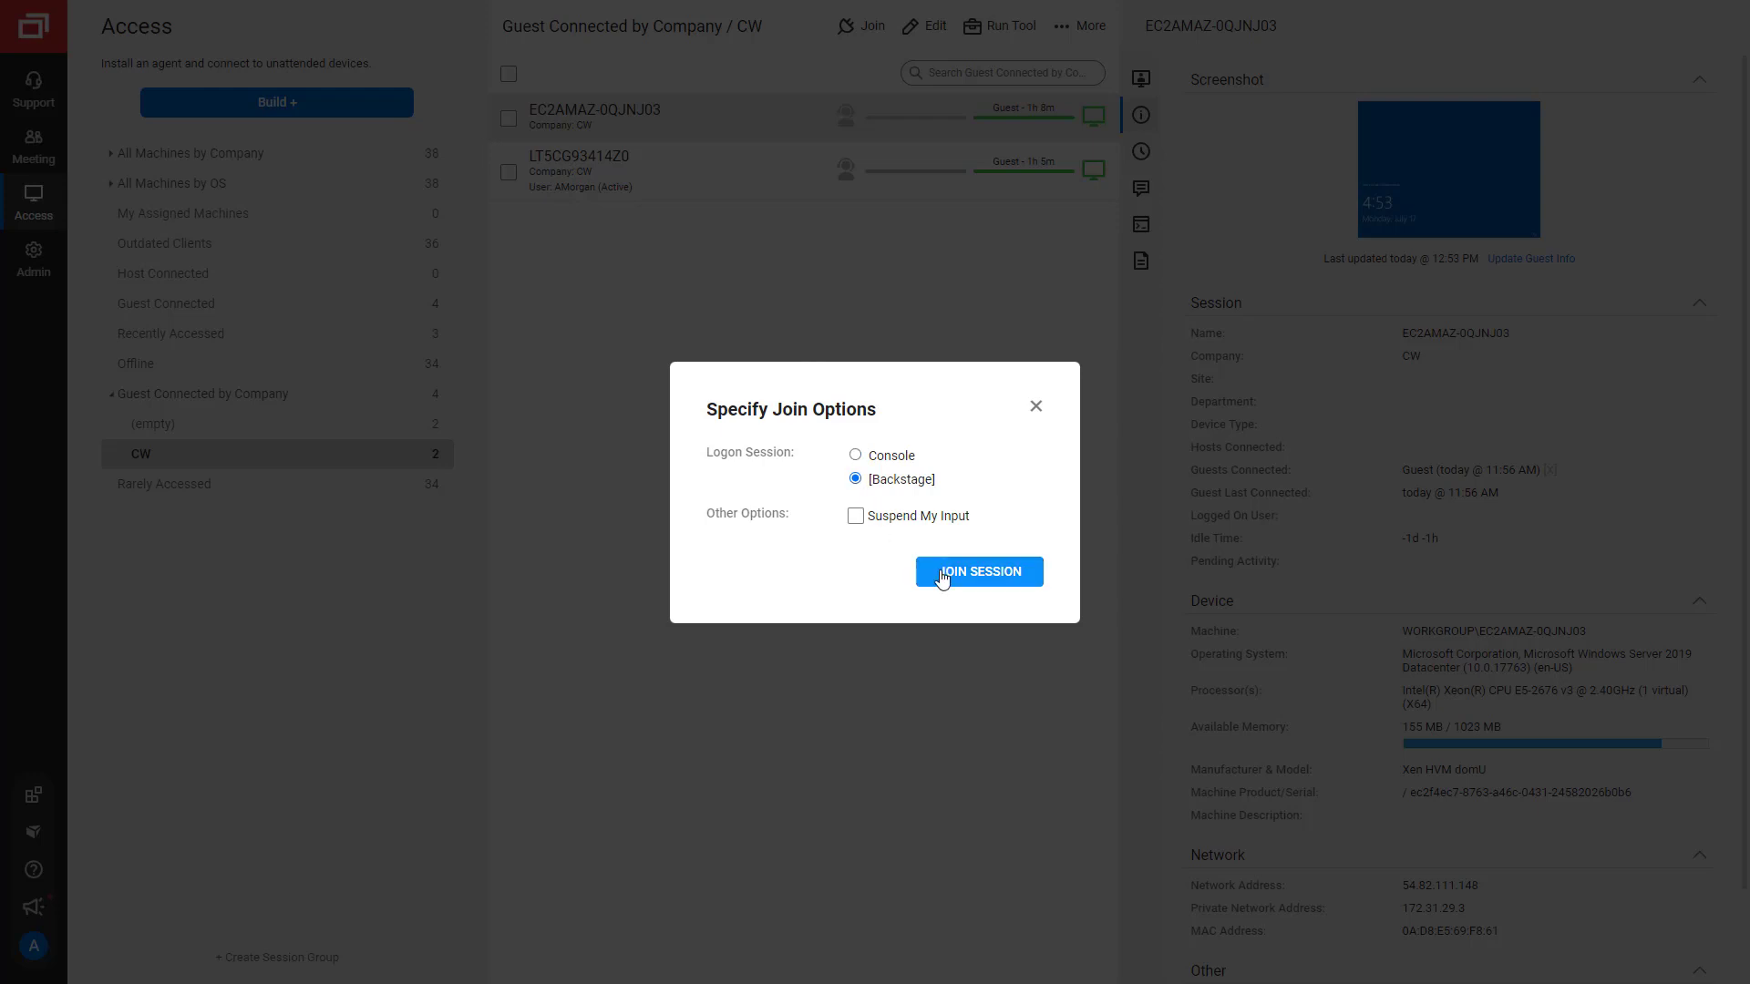
click(979, 571)
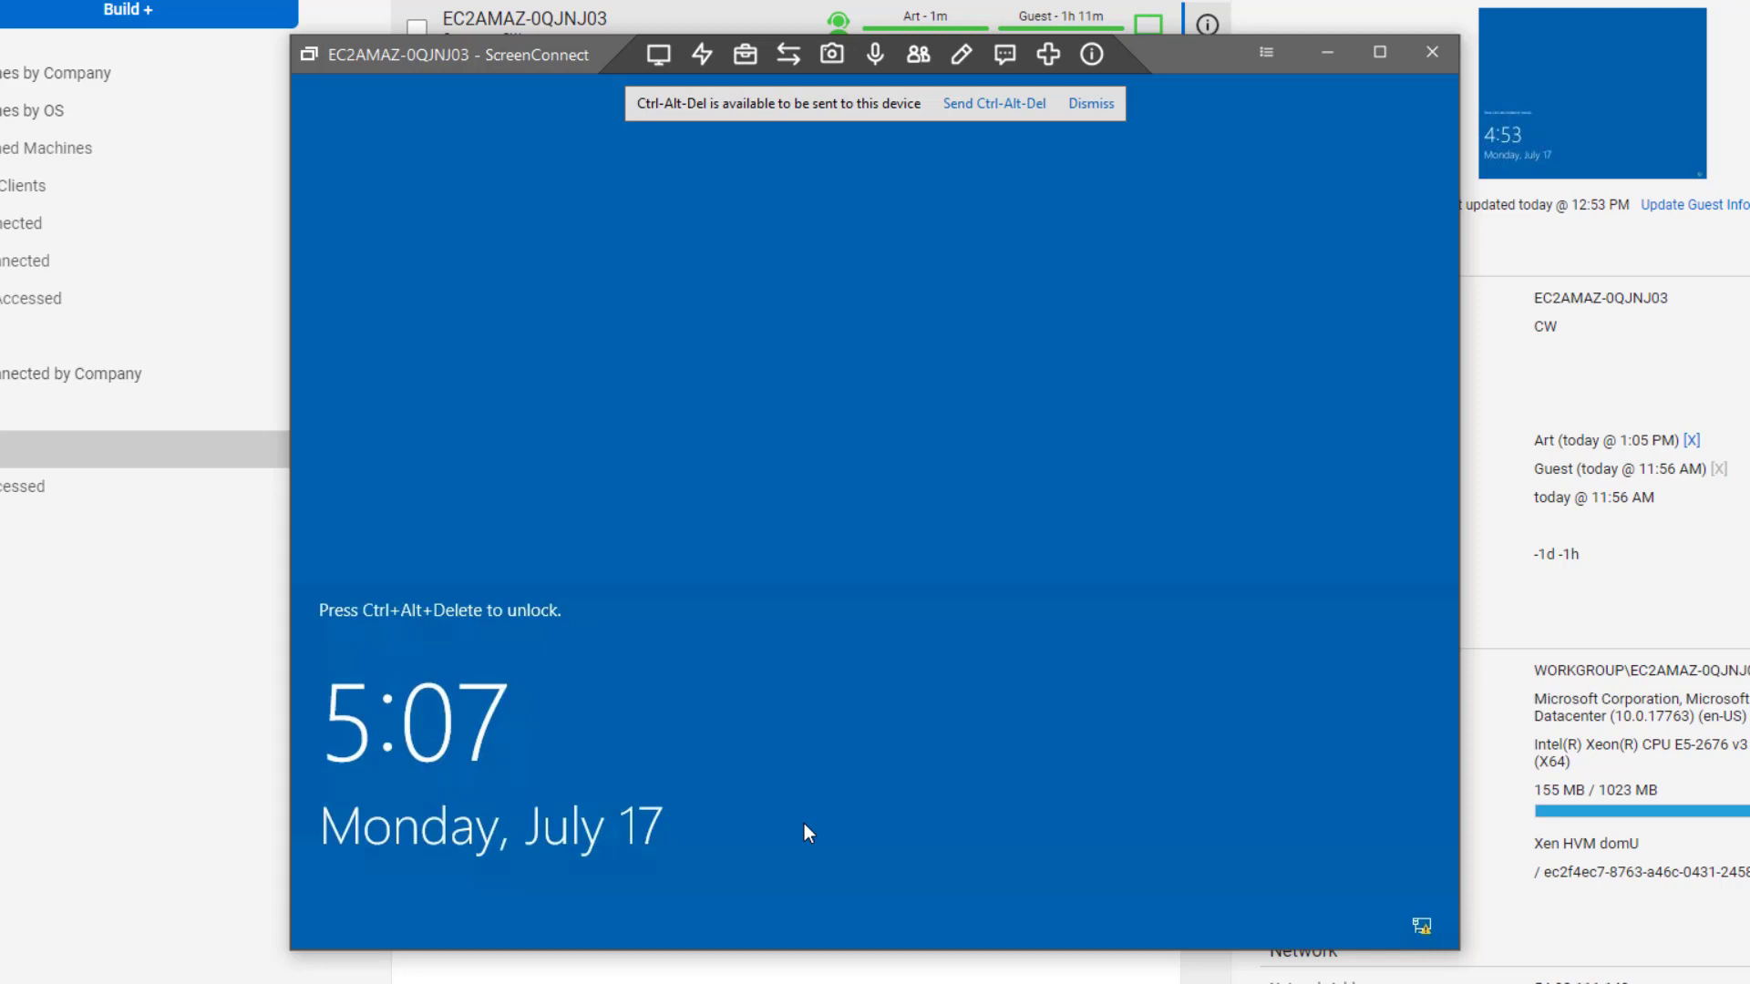
Switch the session view from the locked Console screen to the Backstage desktop
click(658, 53)
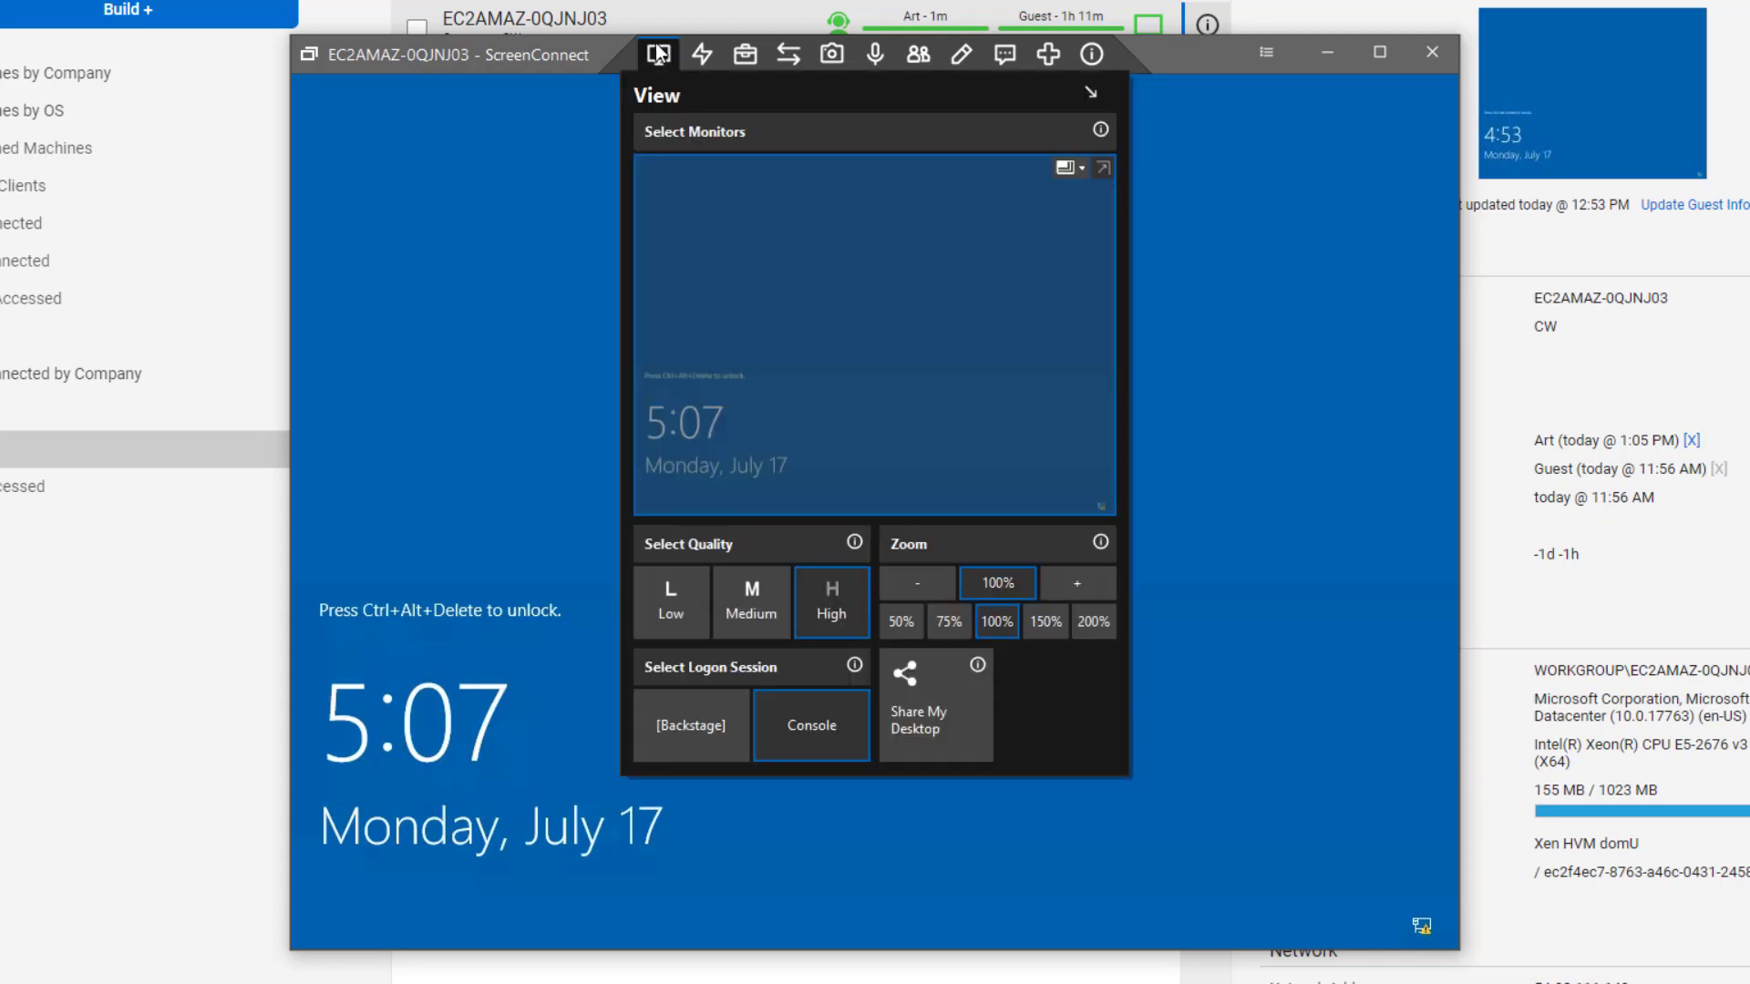
mouse_move(706, 695)
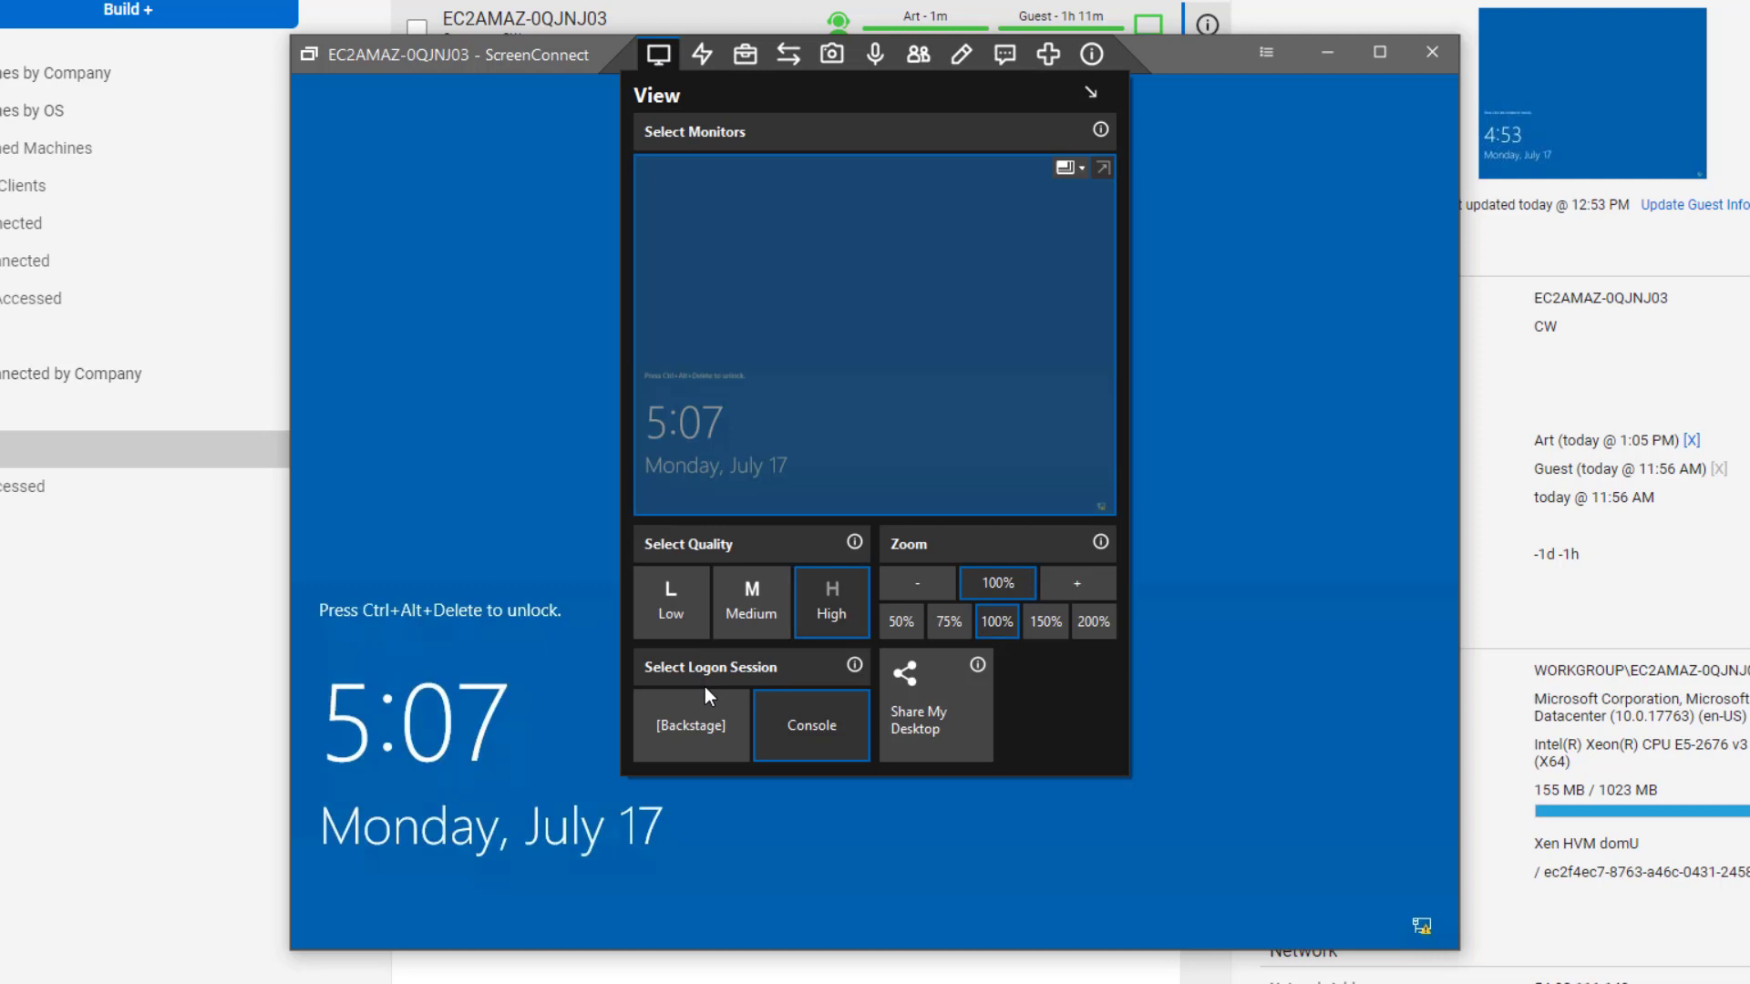
click(689, 724)
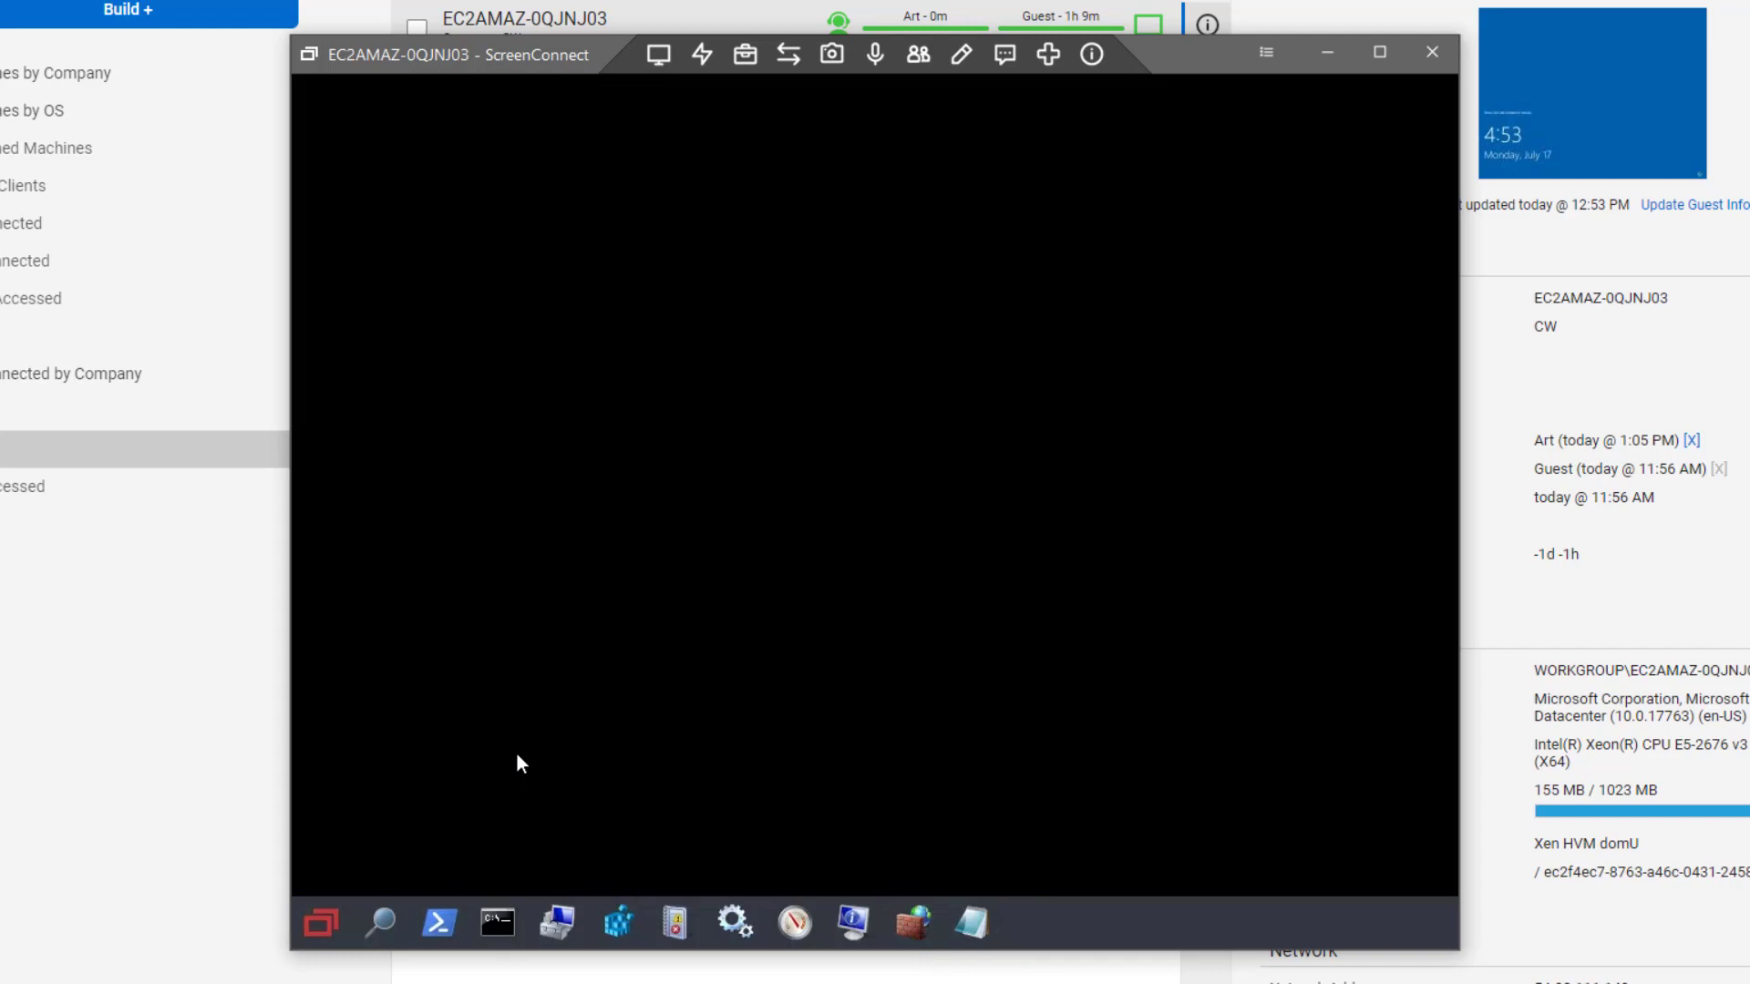
mouse_move(341, 919)
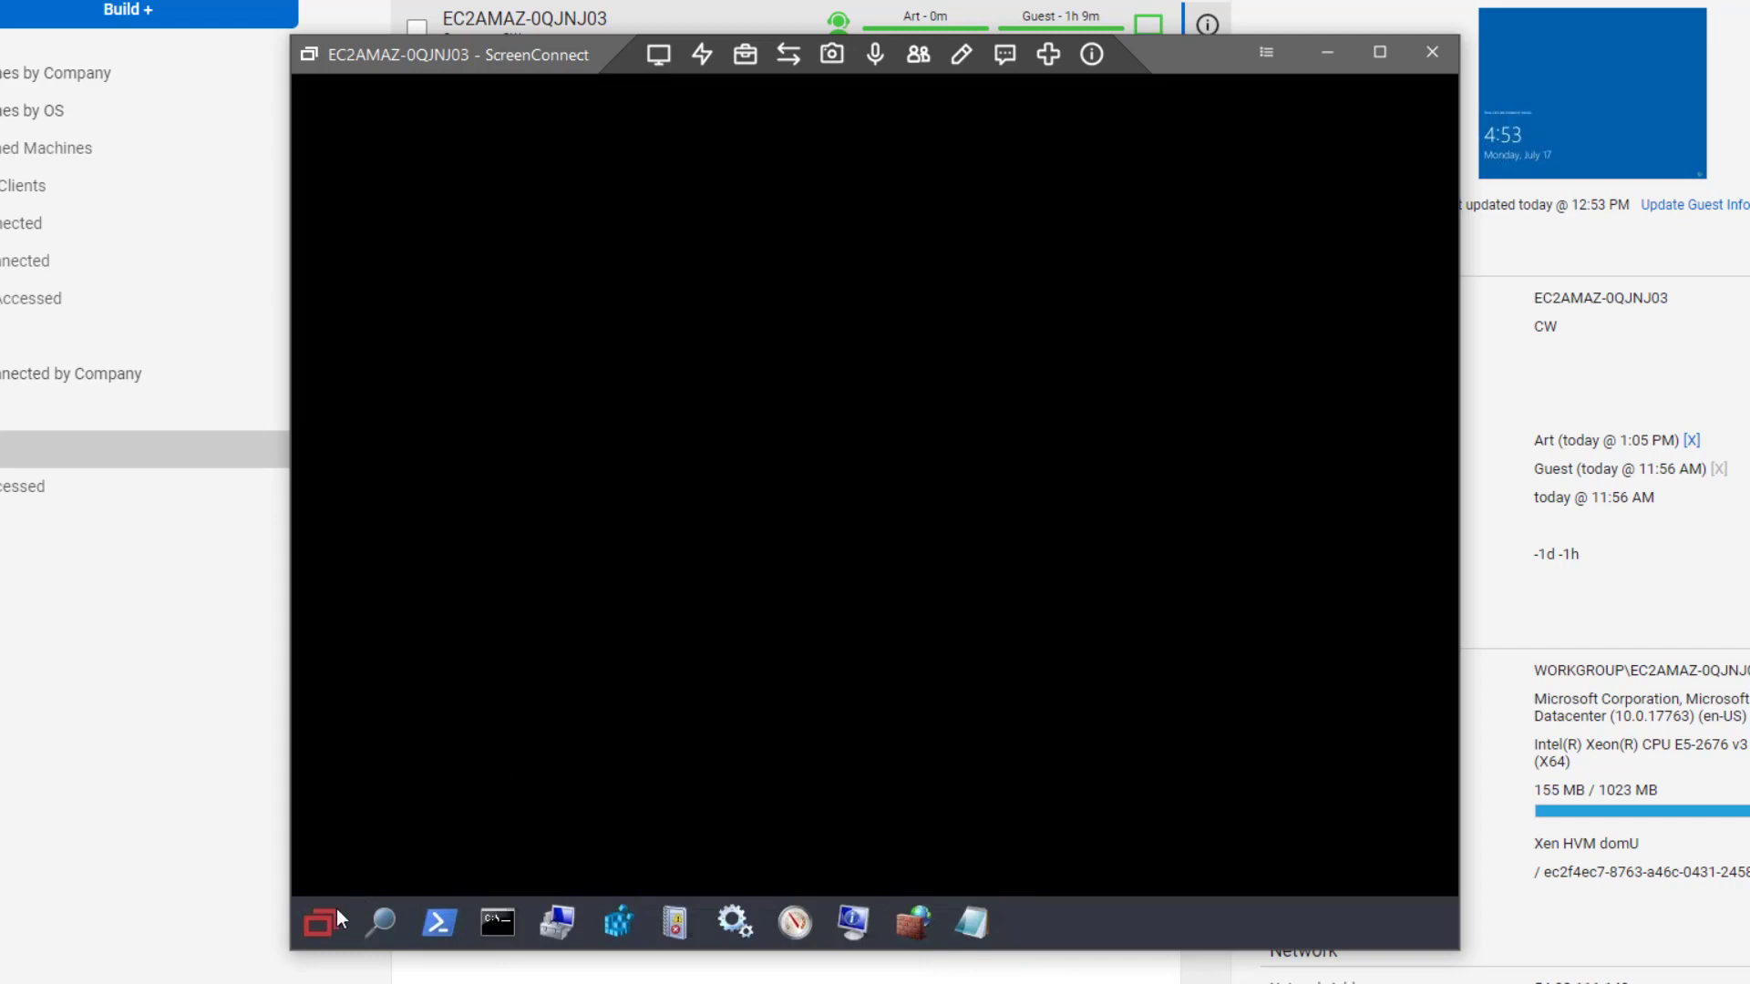
Launch Calculator from Accessories in the Backstage Start menu, then search the apps for 'ws'
click(319, 922)
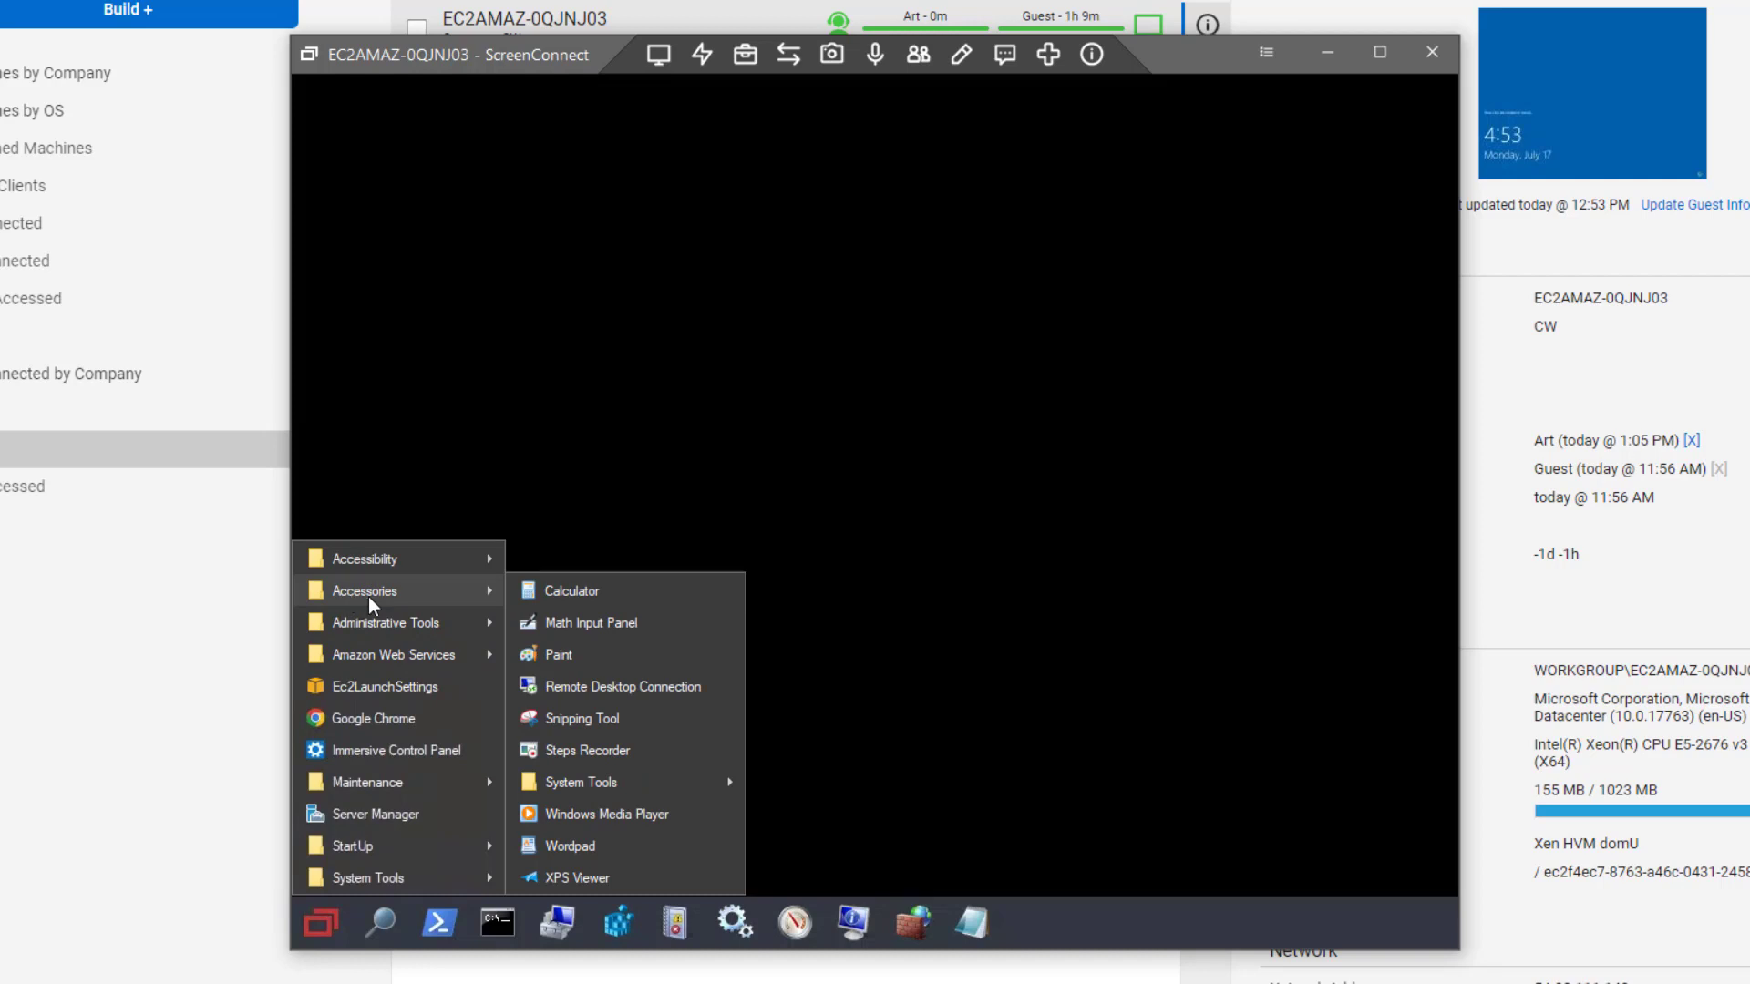
click(570, 591)
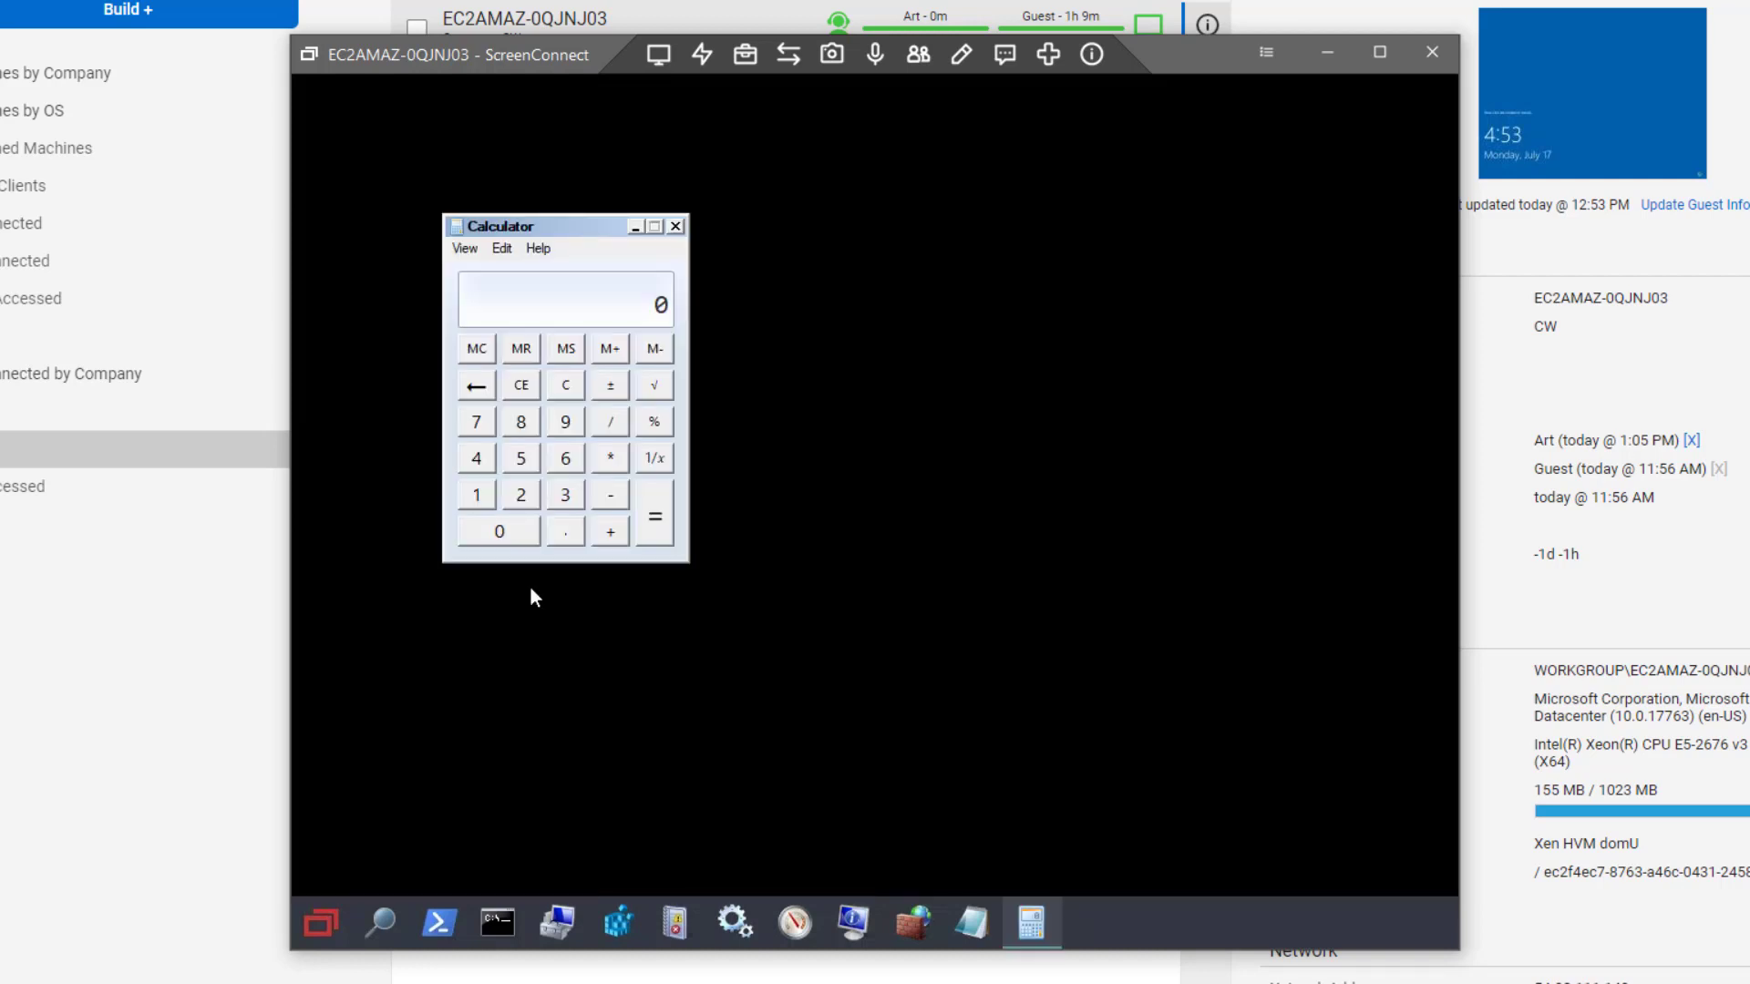
click(674, 226)
text(a)
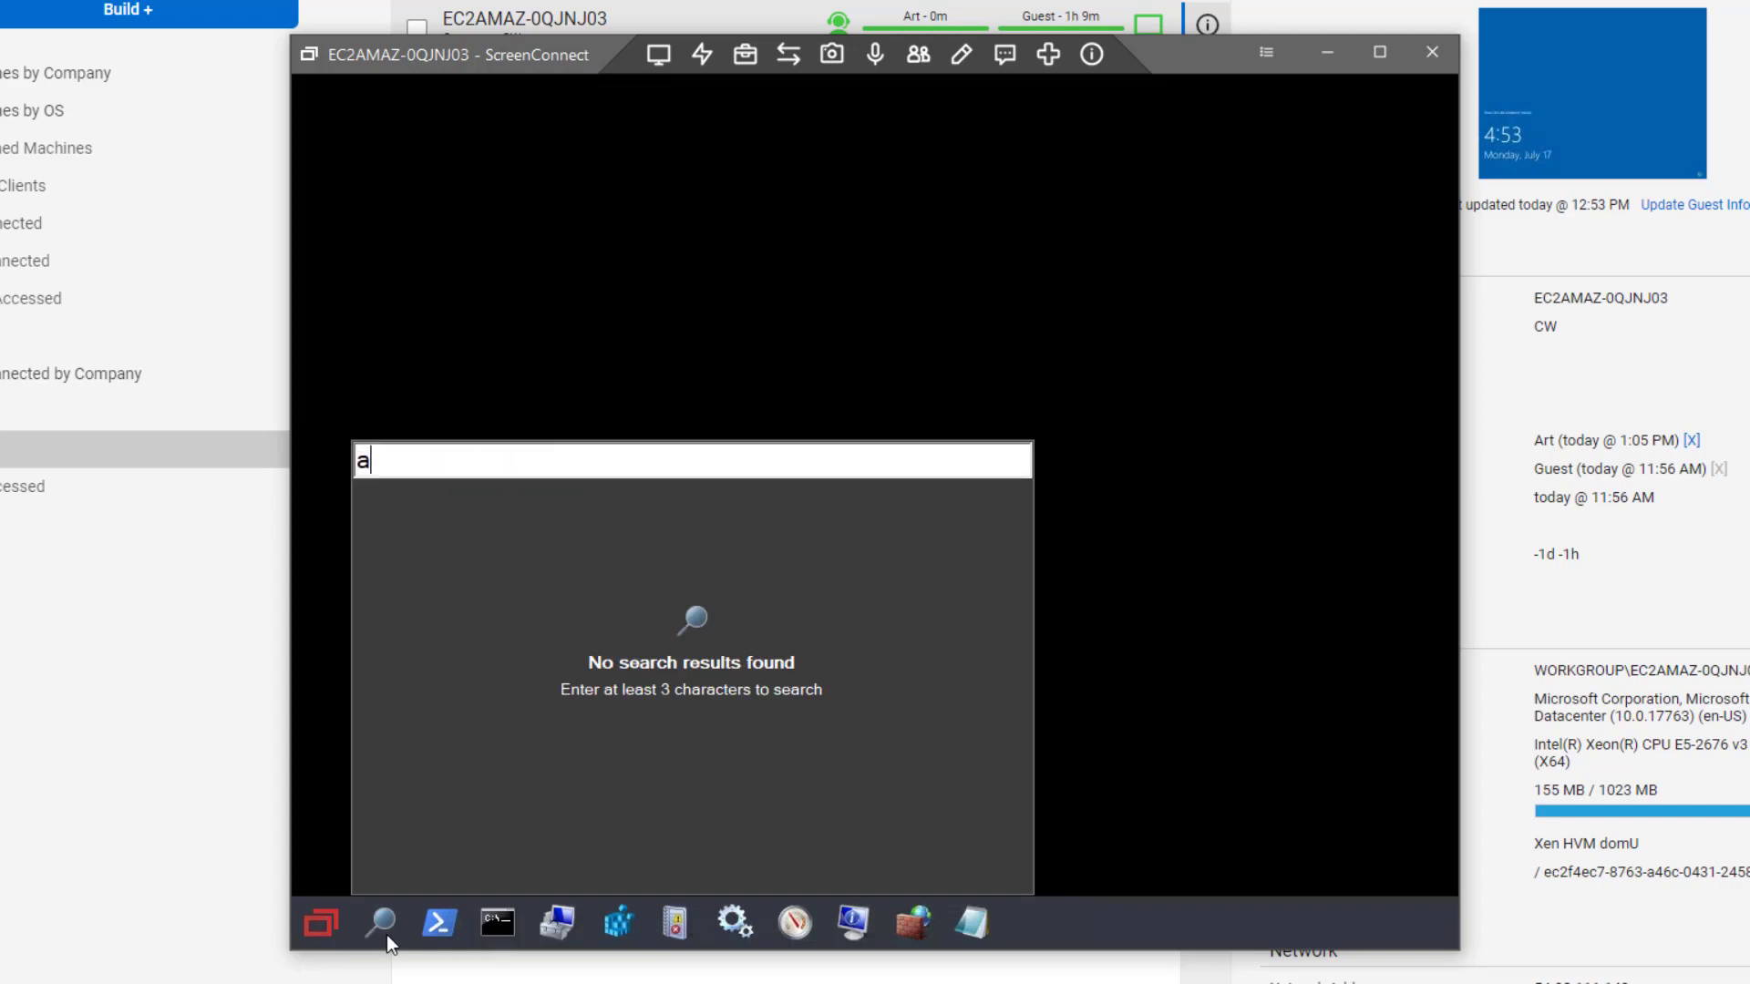
text(ws)
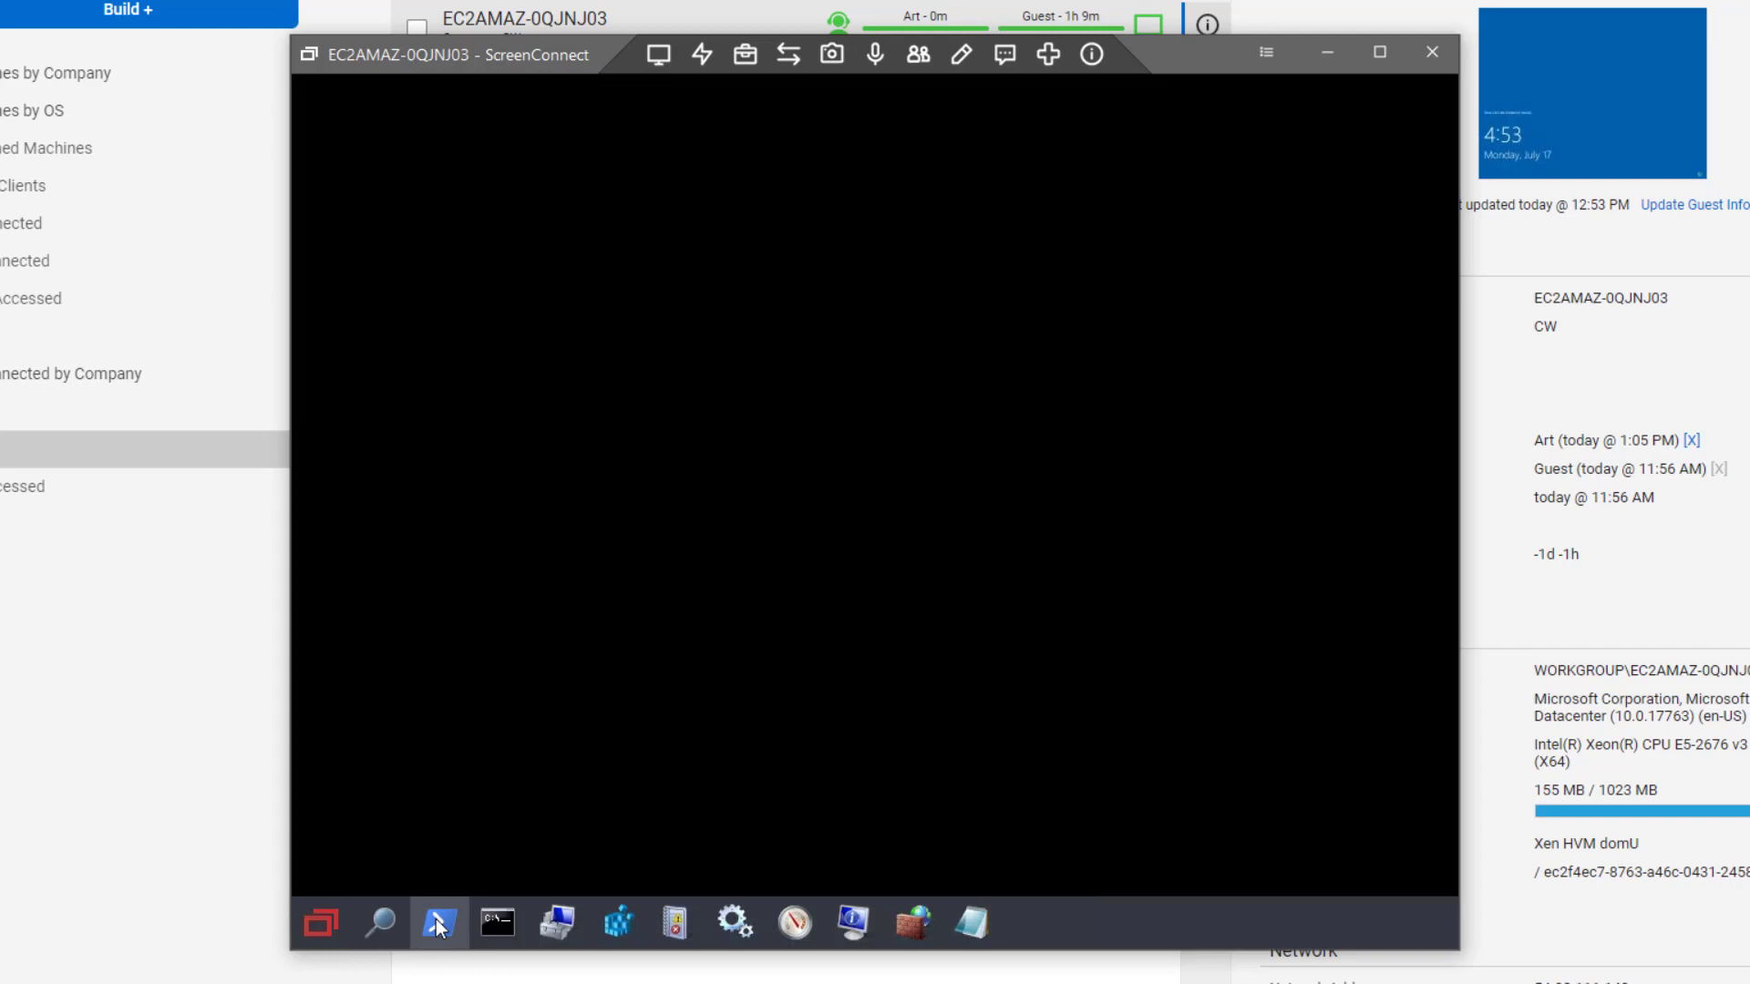
Run ipconfig in an administrator command prompt to list the machine's IP configuration
click(496, 922)
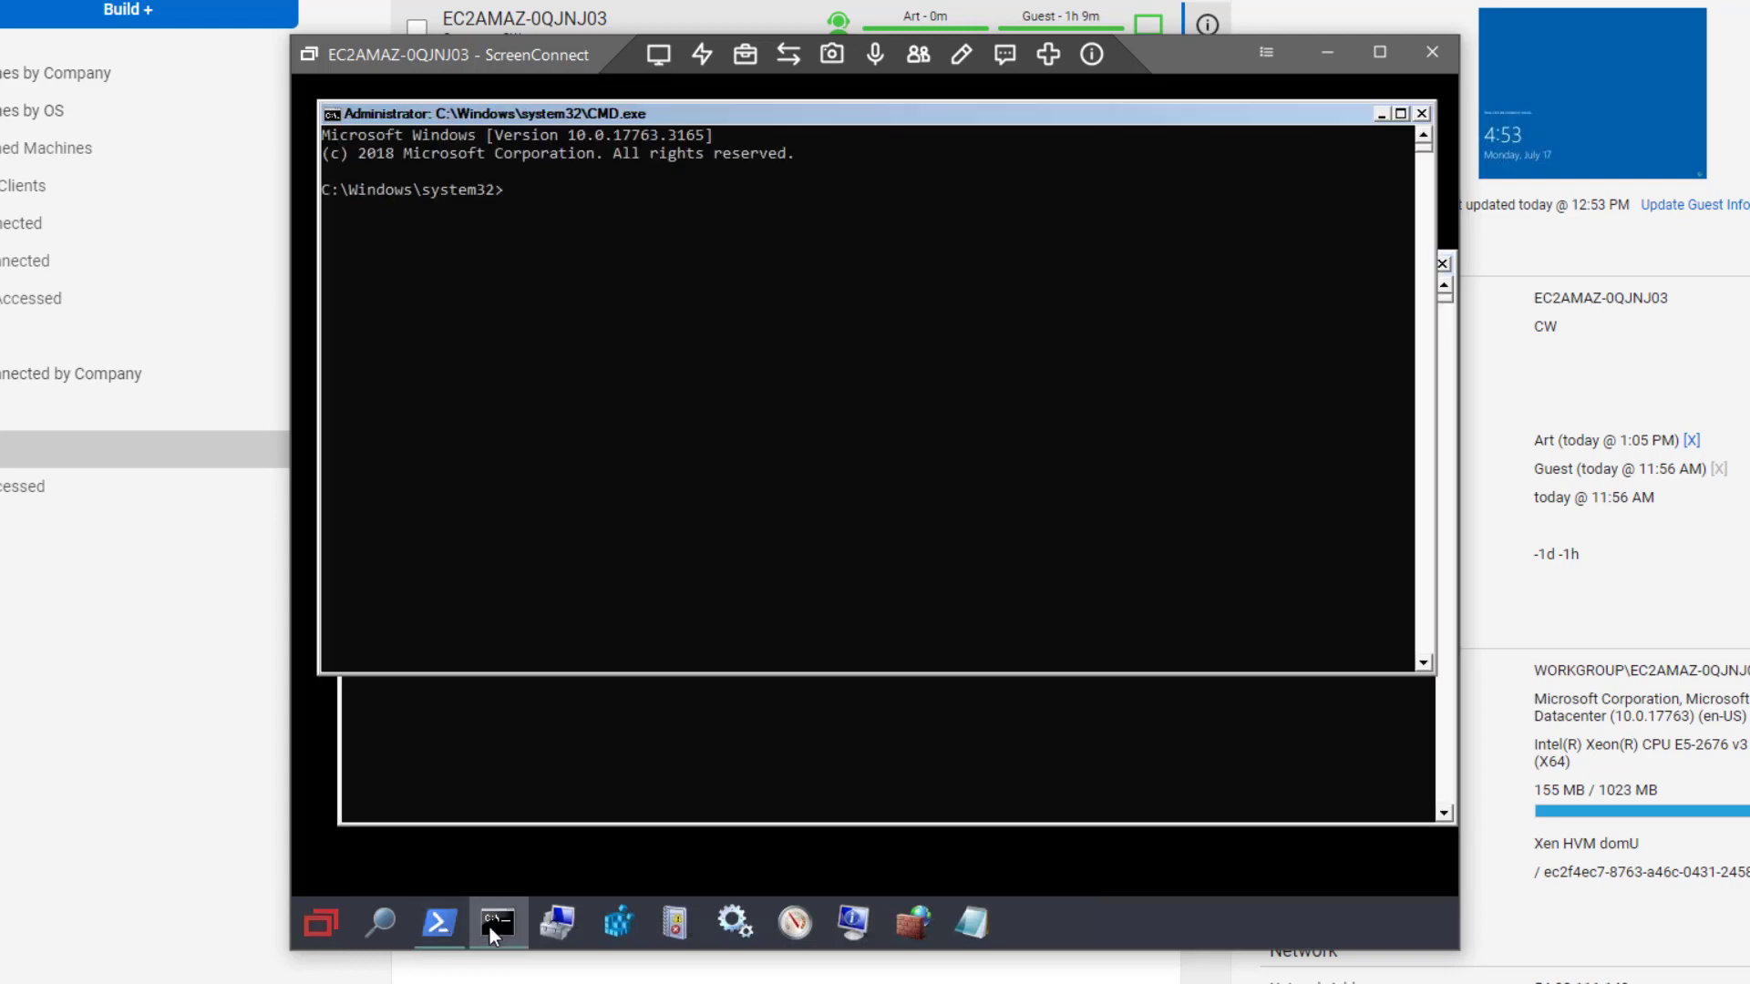
text(i)
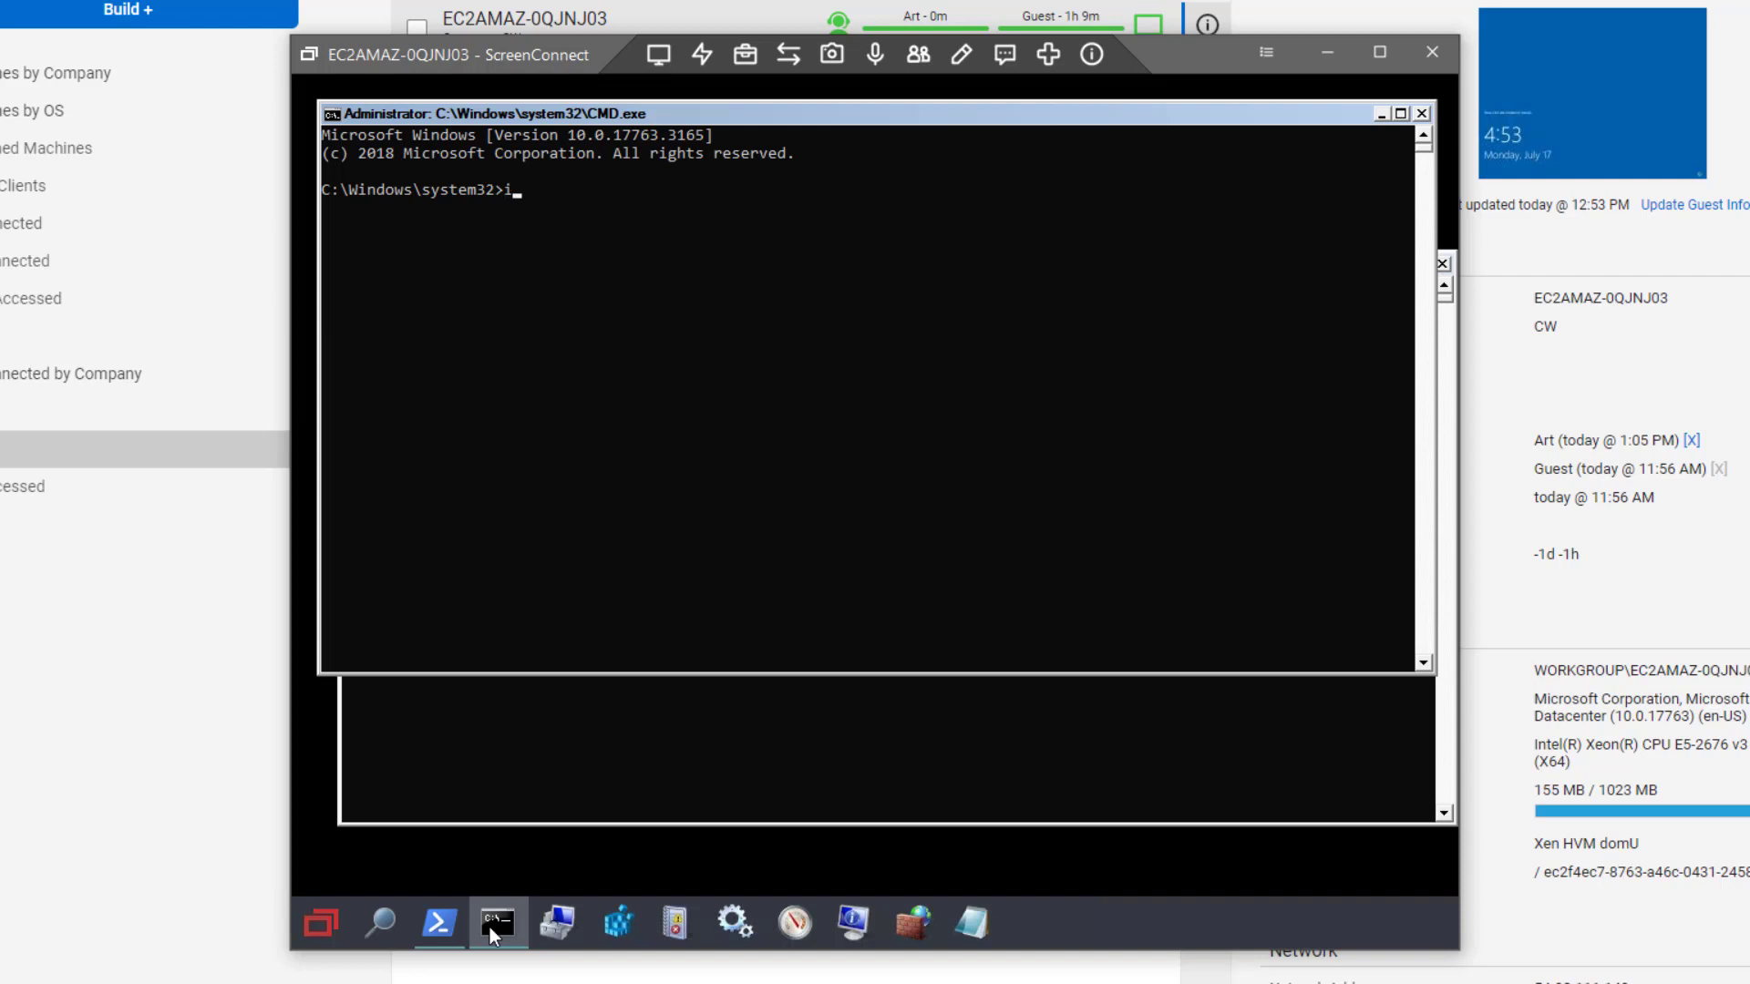
text(pconfig)
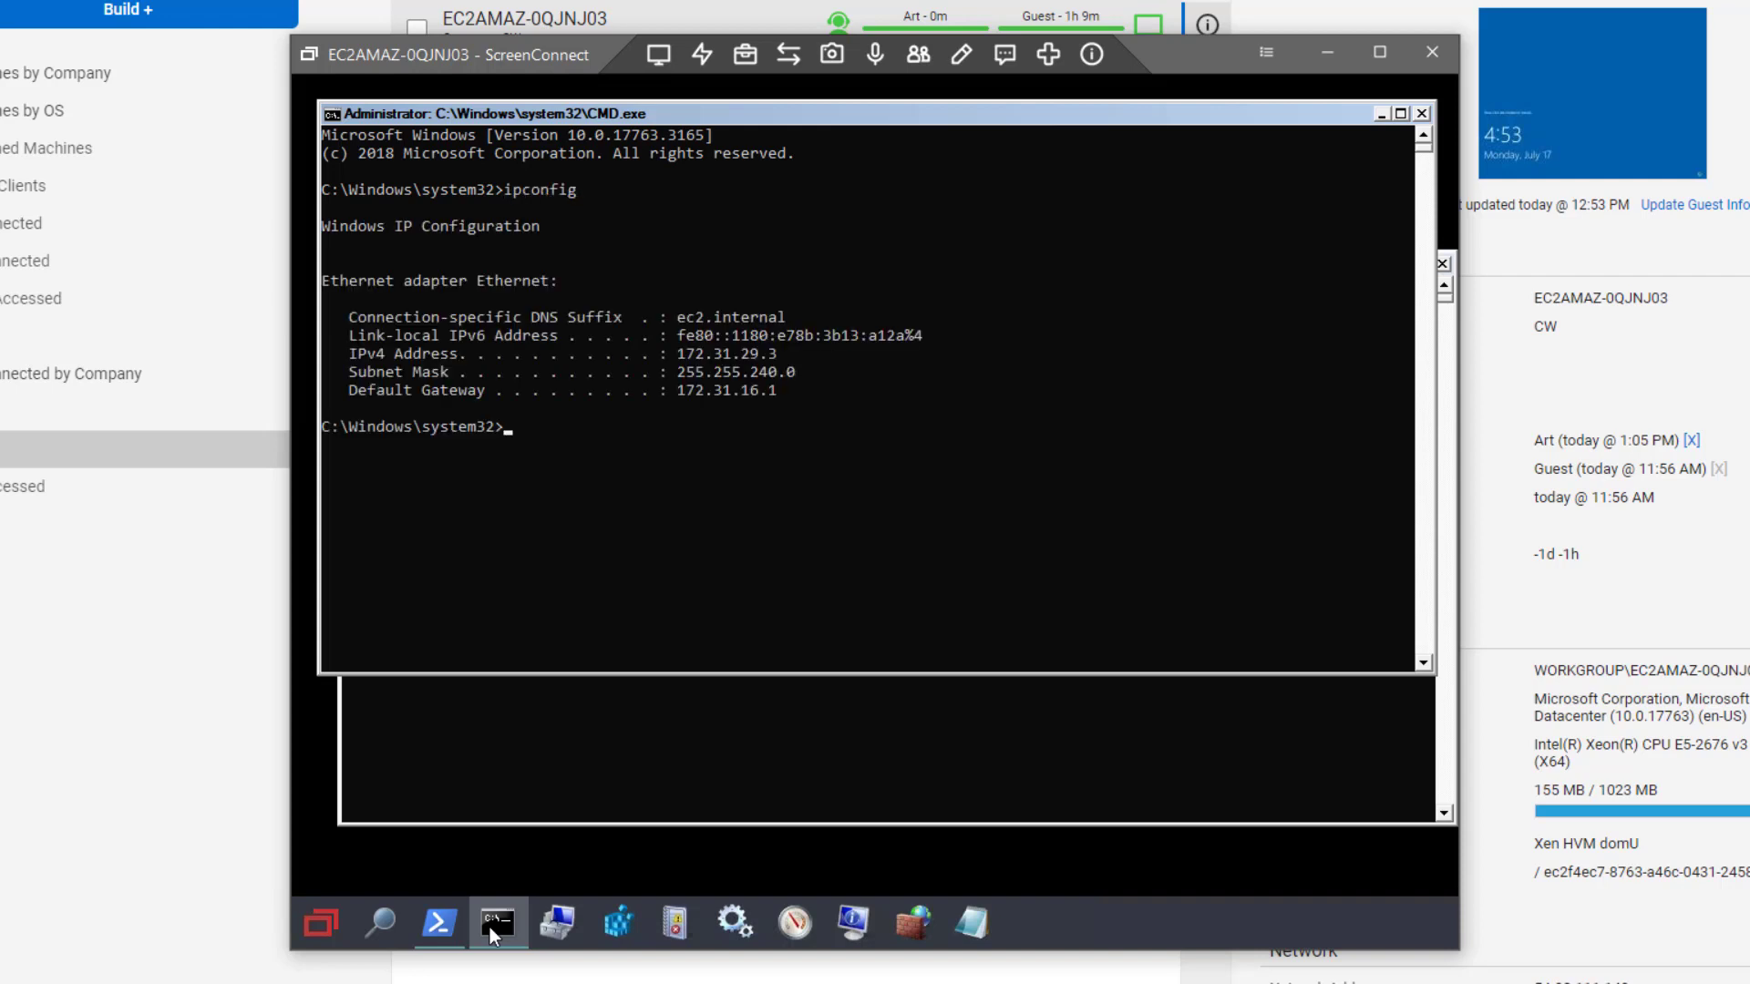
Run BltTest.exe from the personal toolbox and dismiss its timing results
click(743, 53)
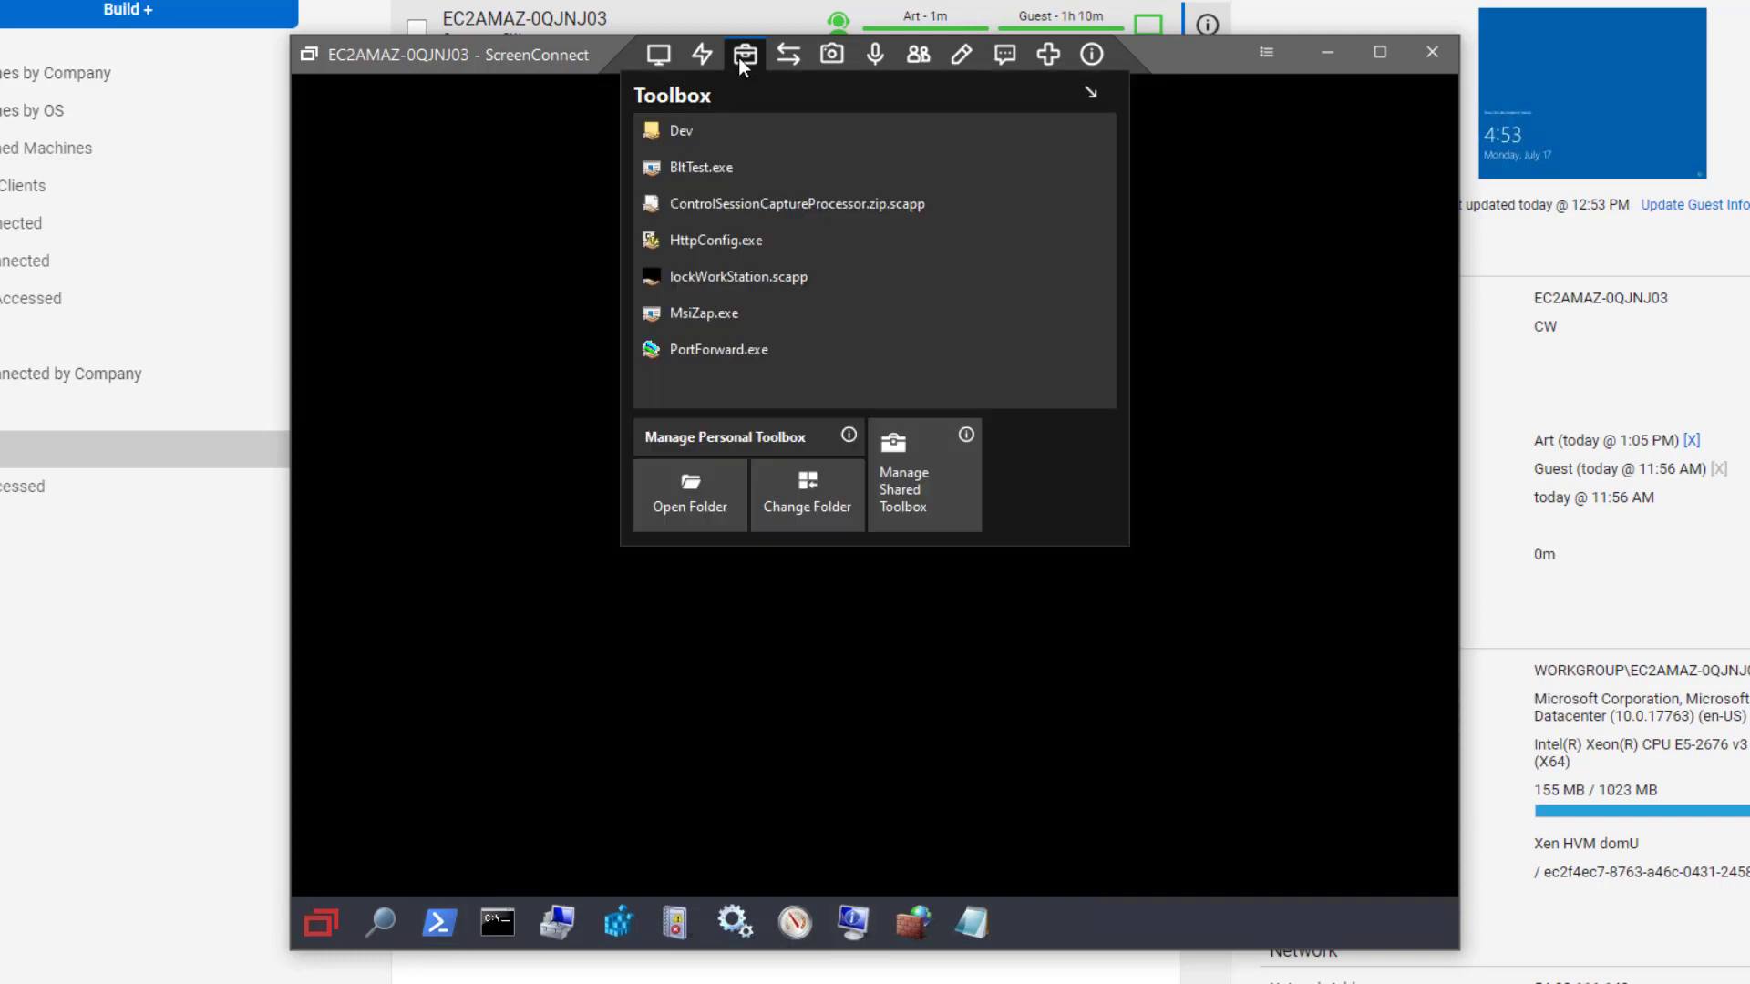
mouse_move(734, 137)
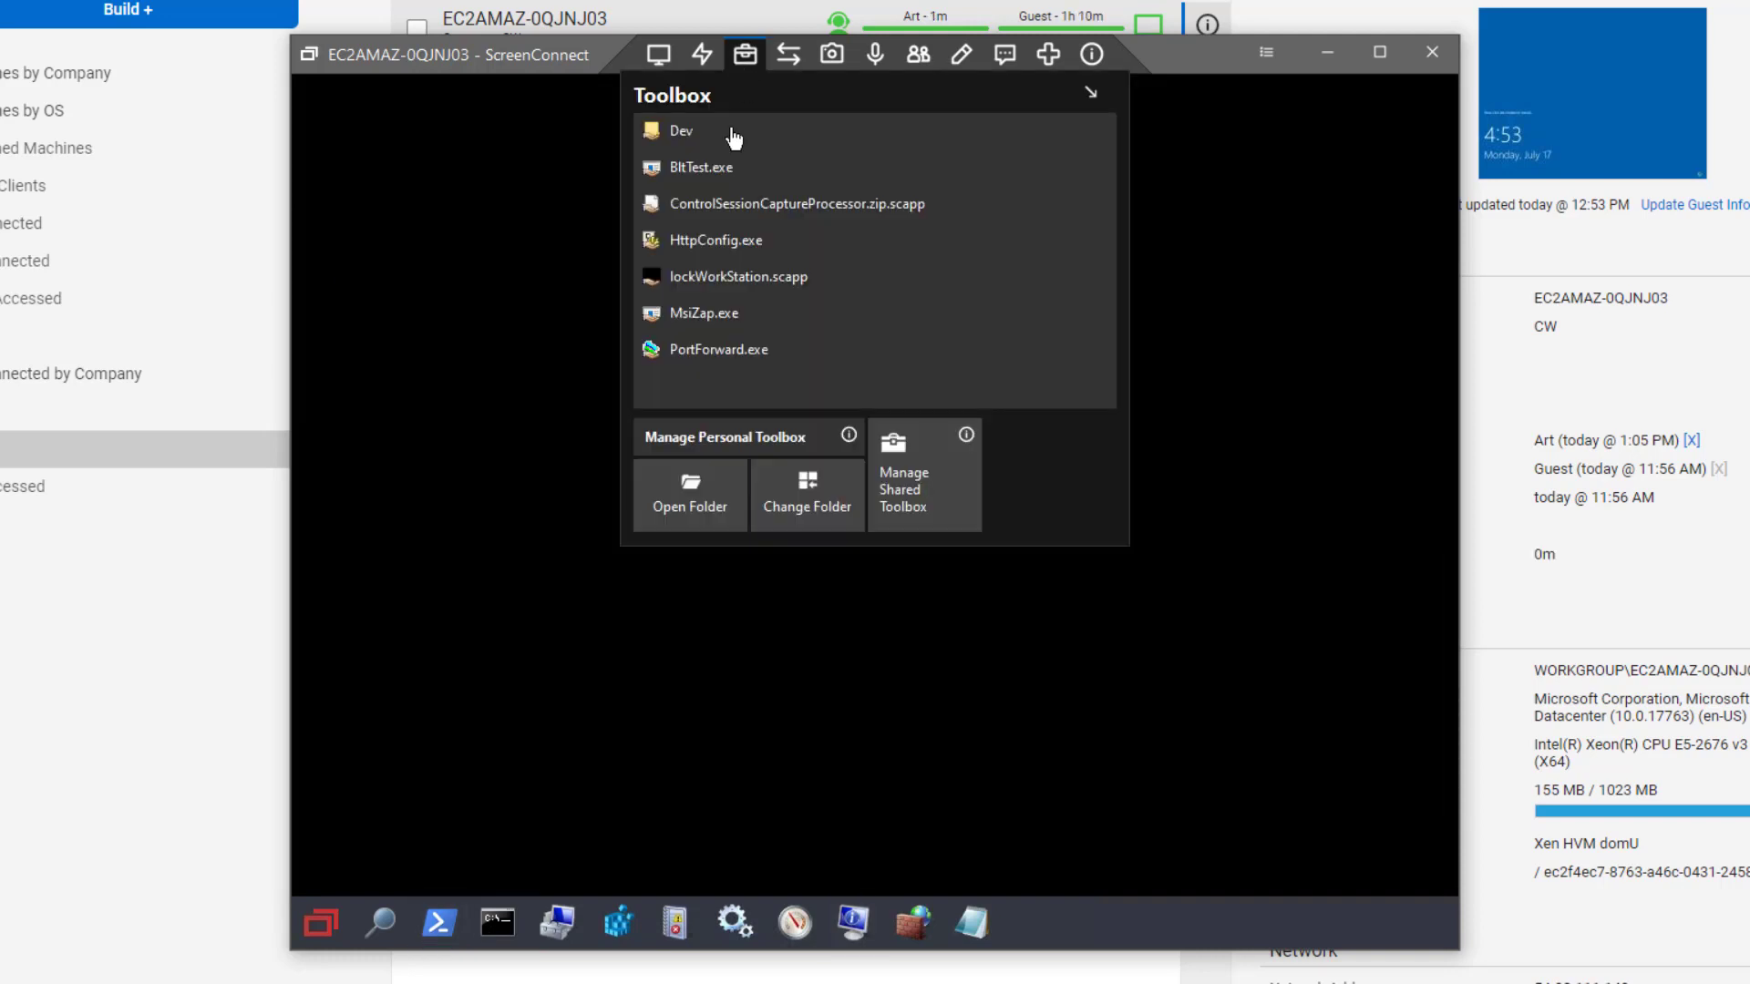
click(697, 168)
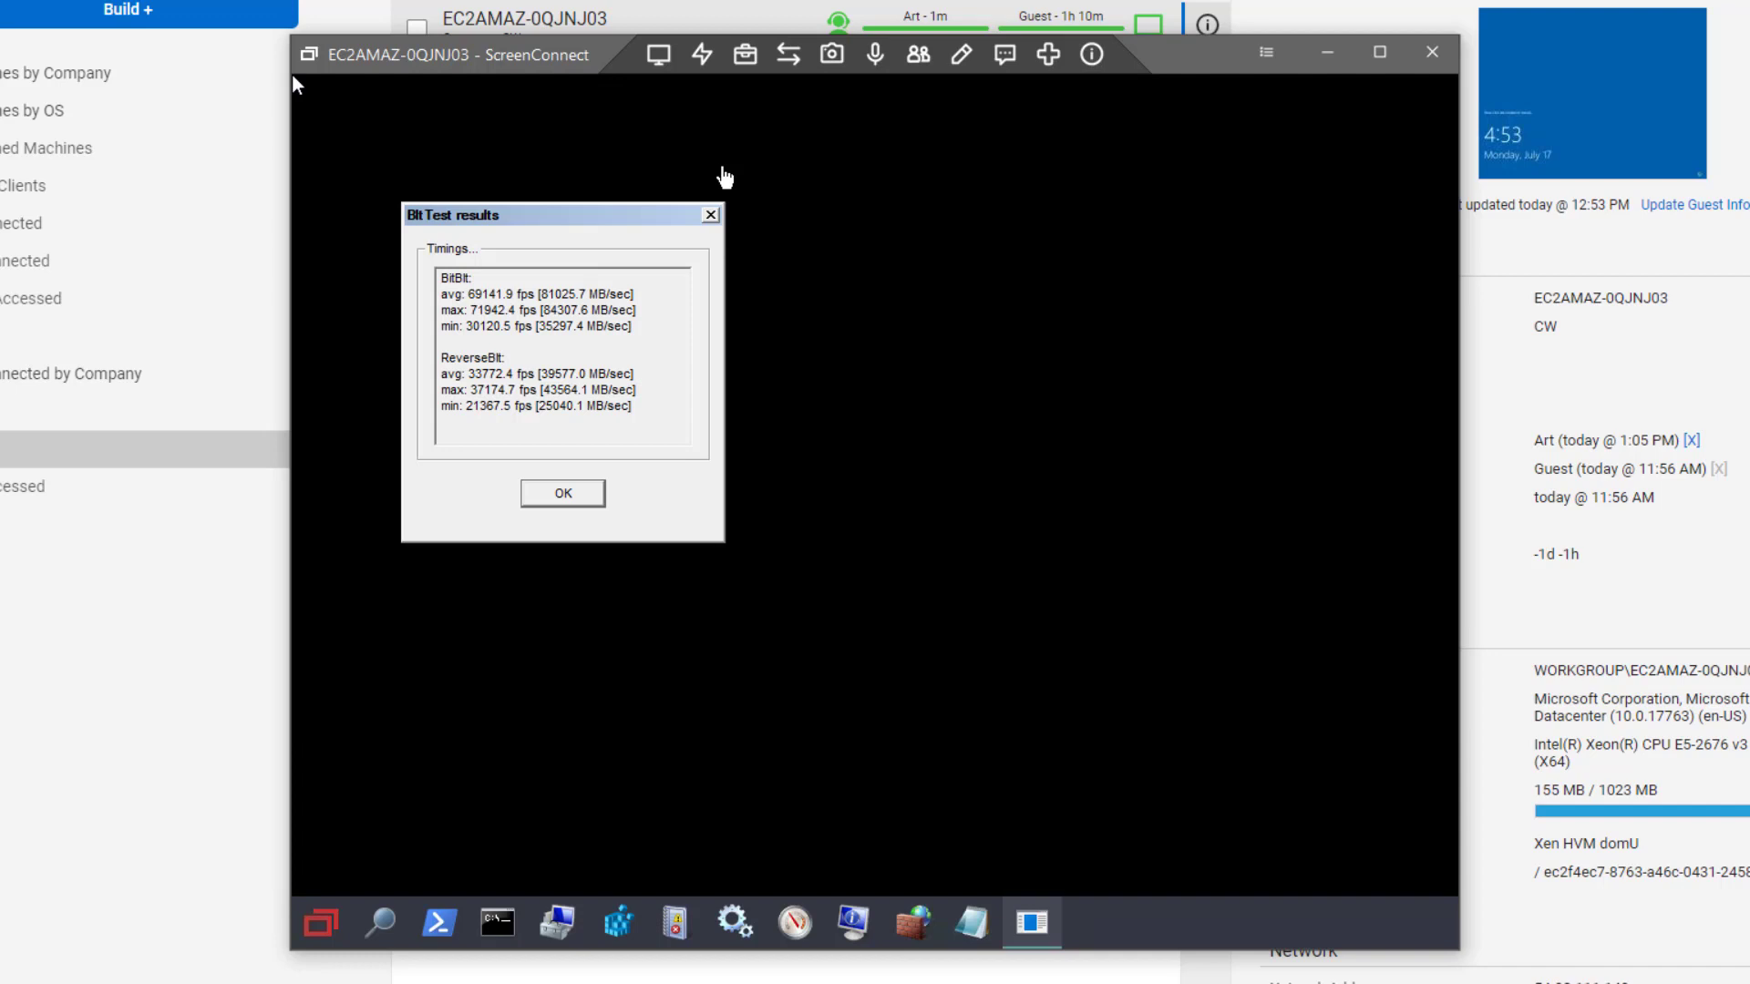
click(563, 494)
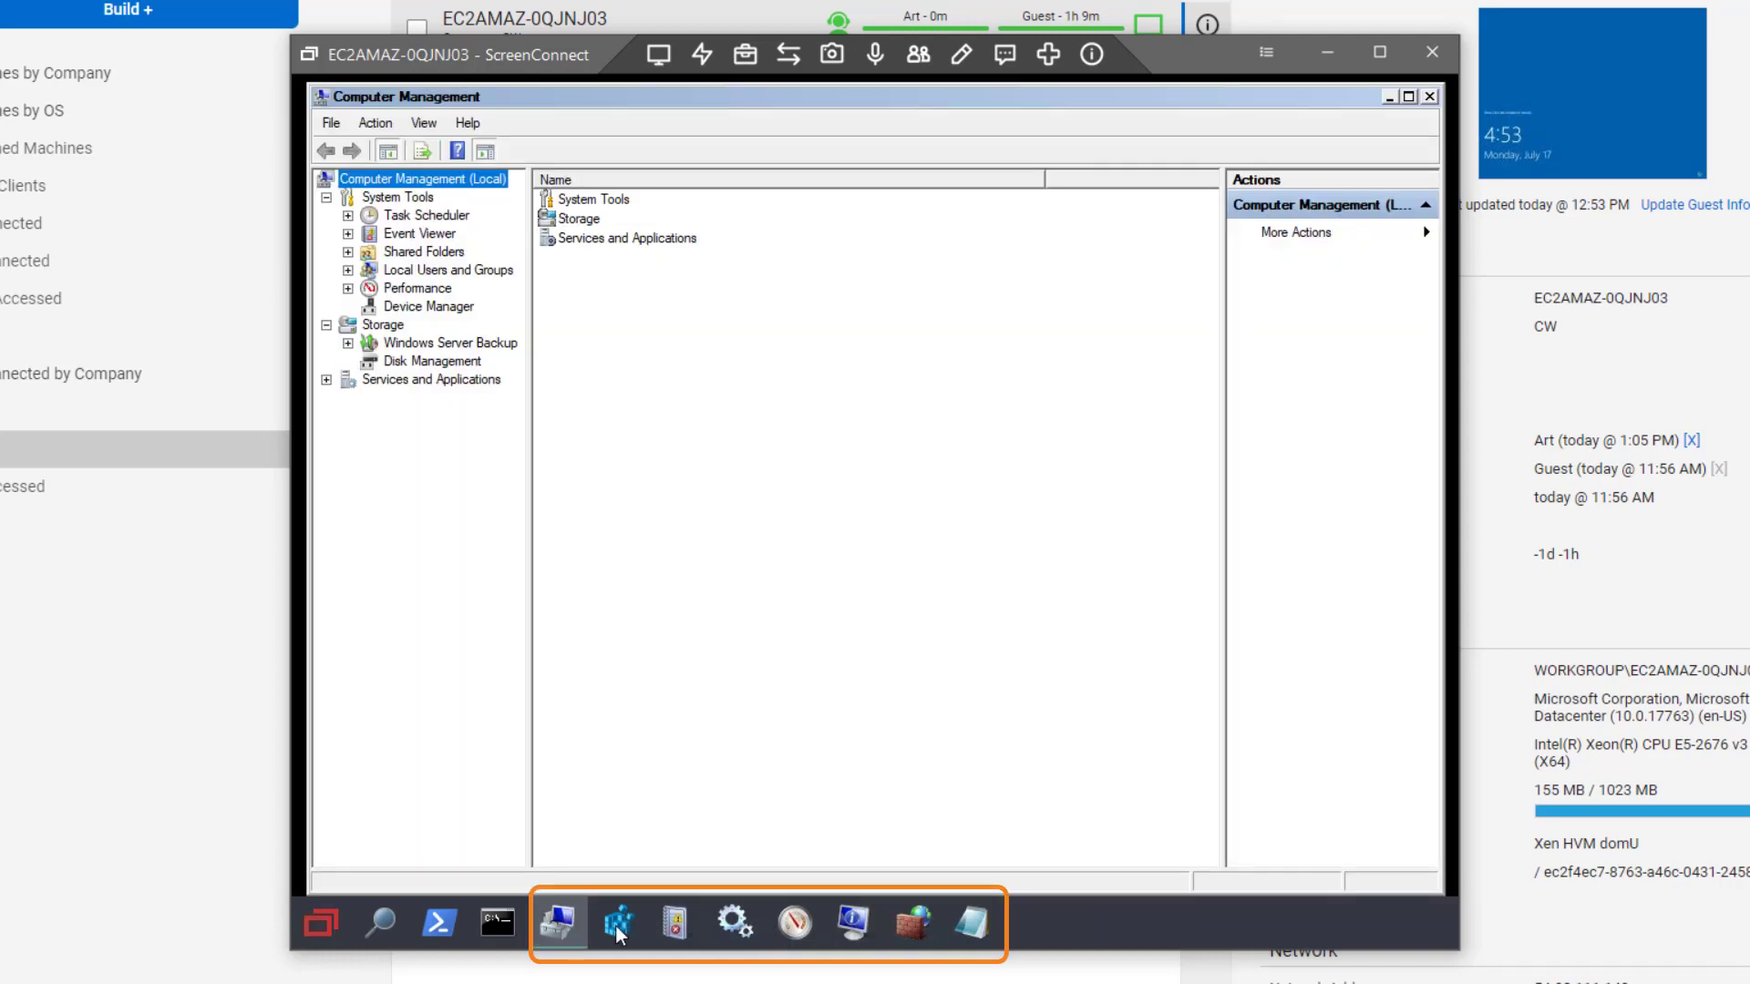
Launch Computer Management and the local Services list from the pinned tools
click(734, 923)
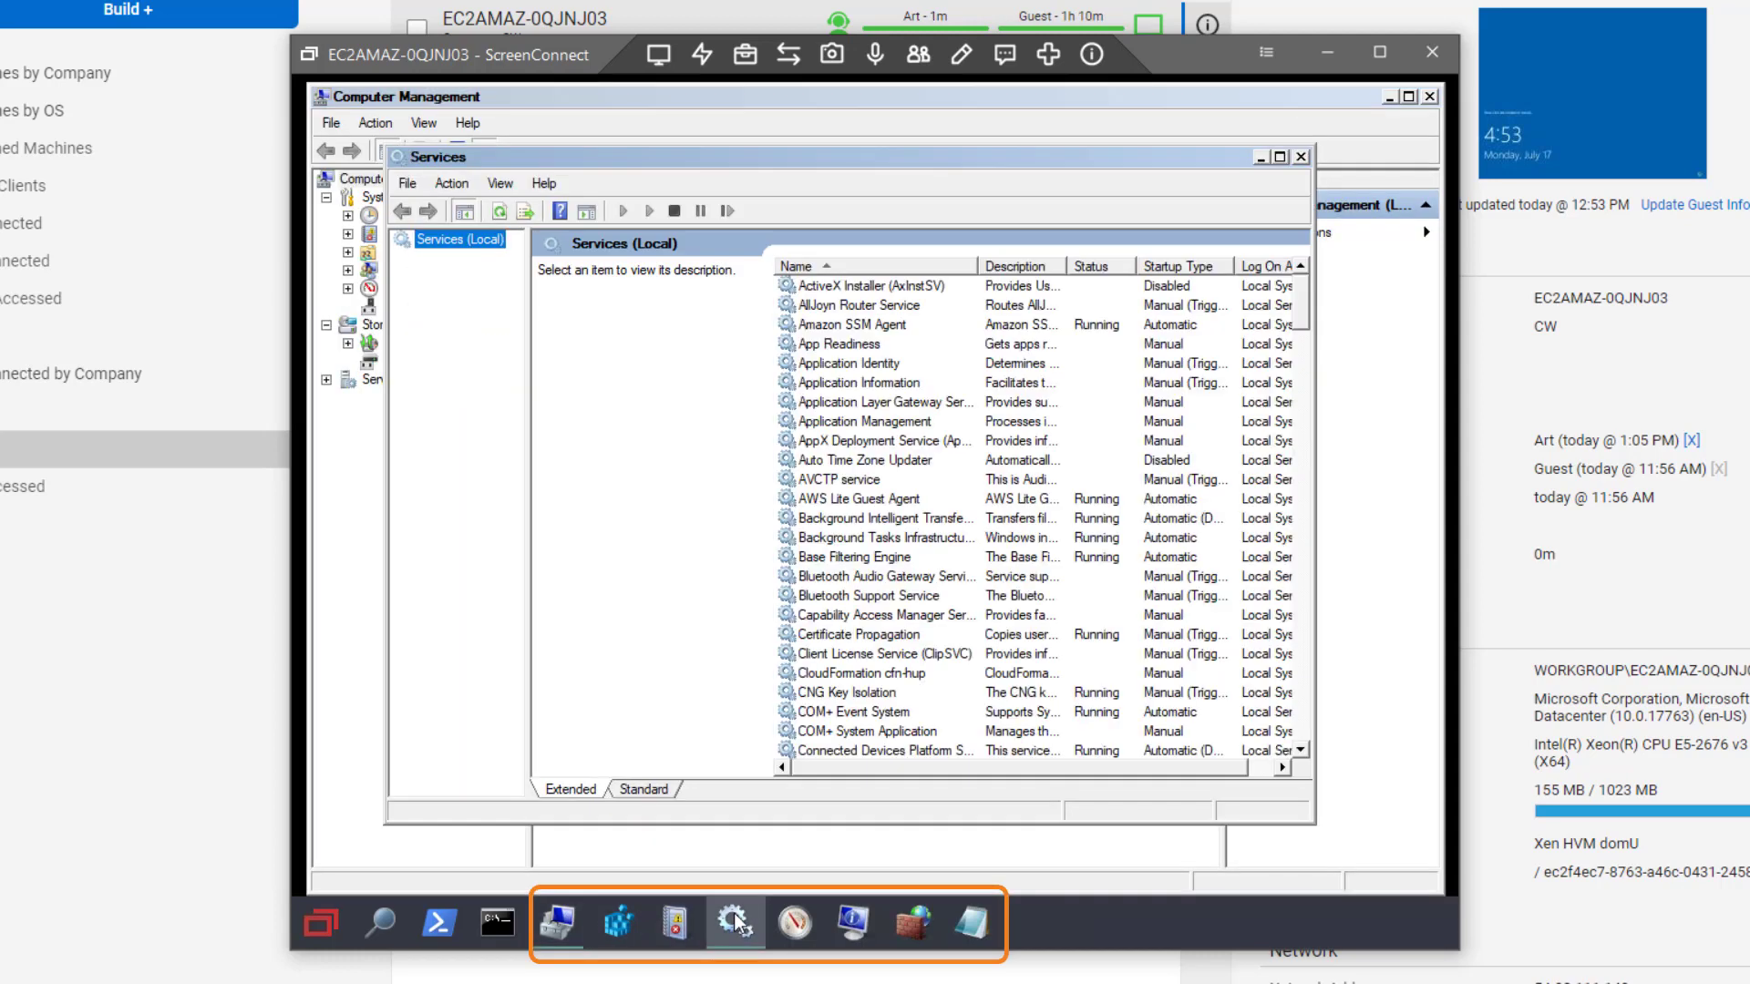
click(853, 923)
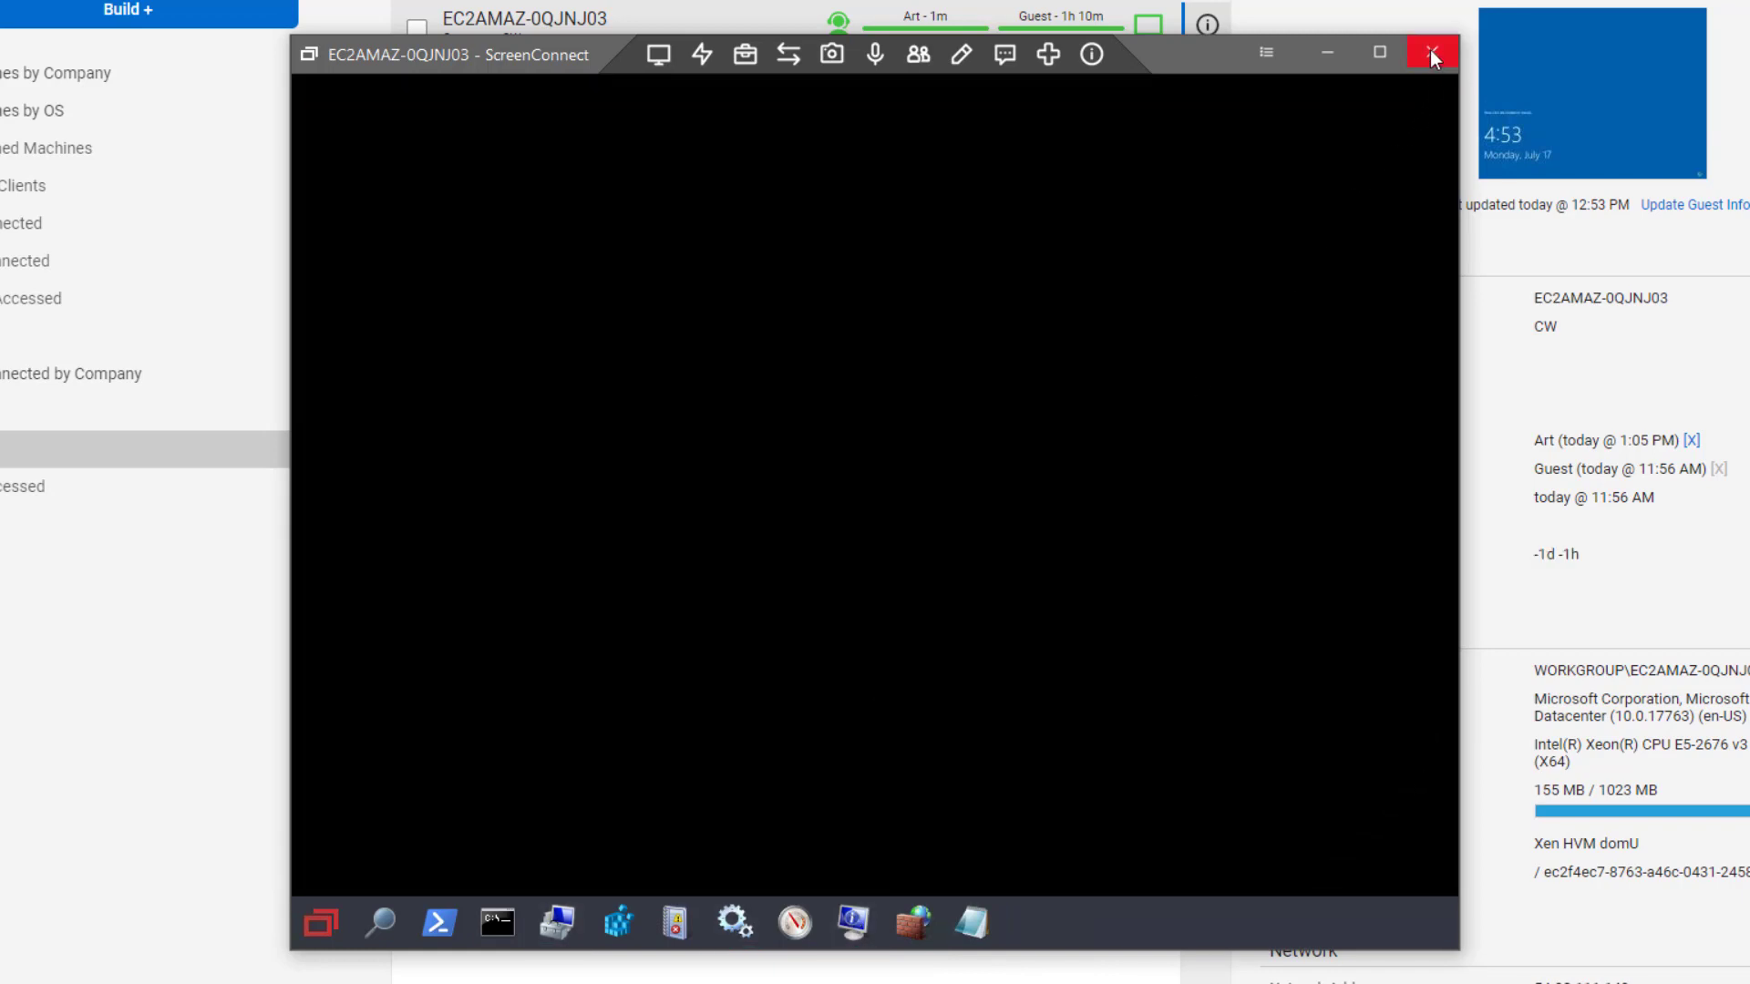
mouse_move(885, 296)
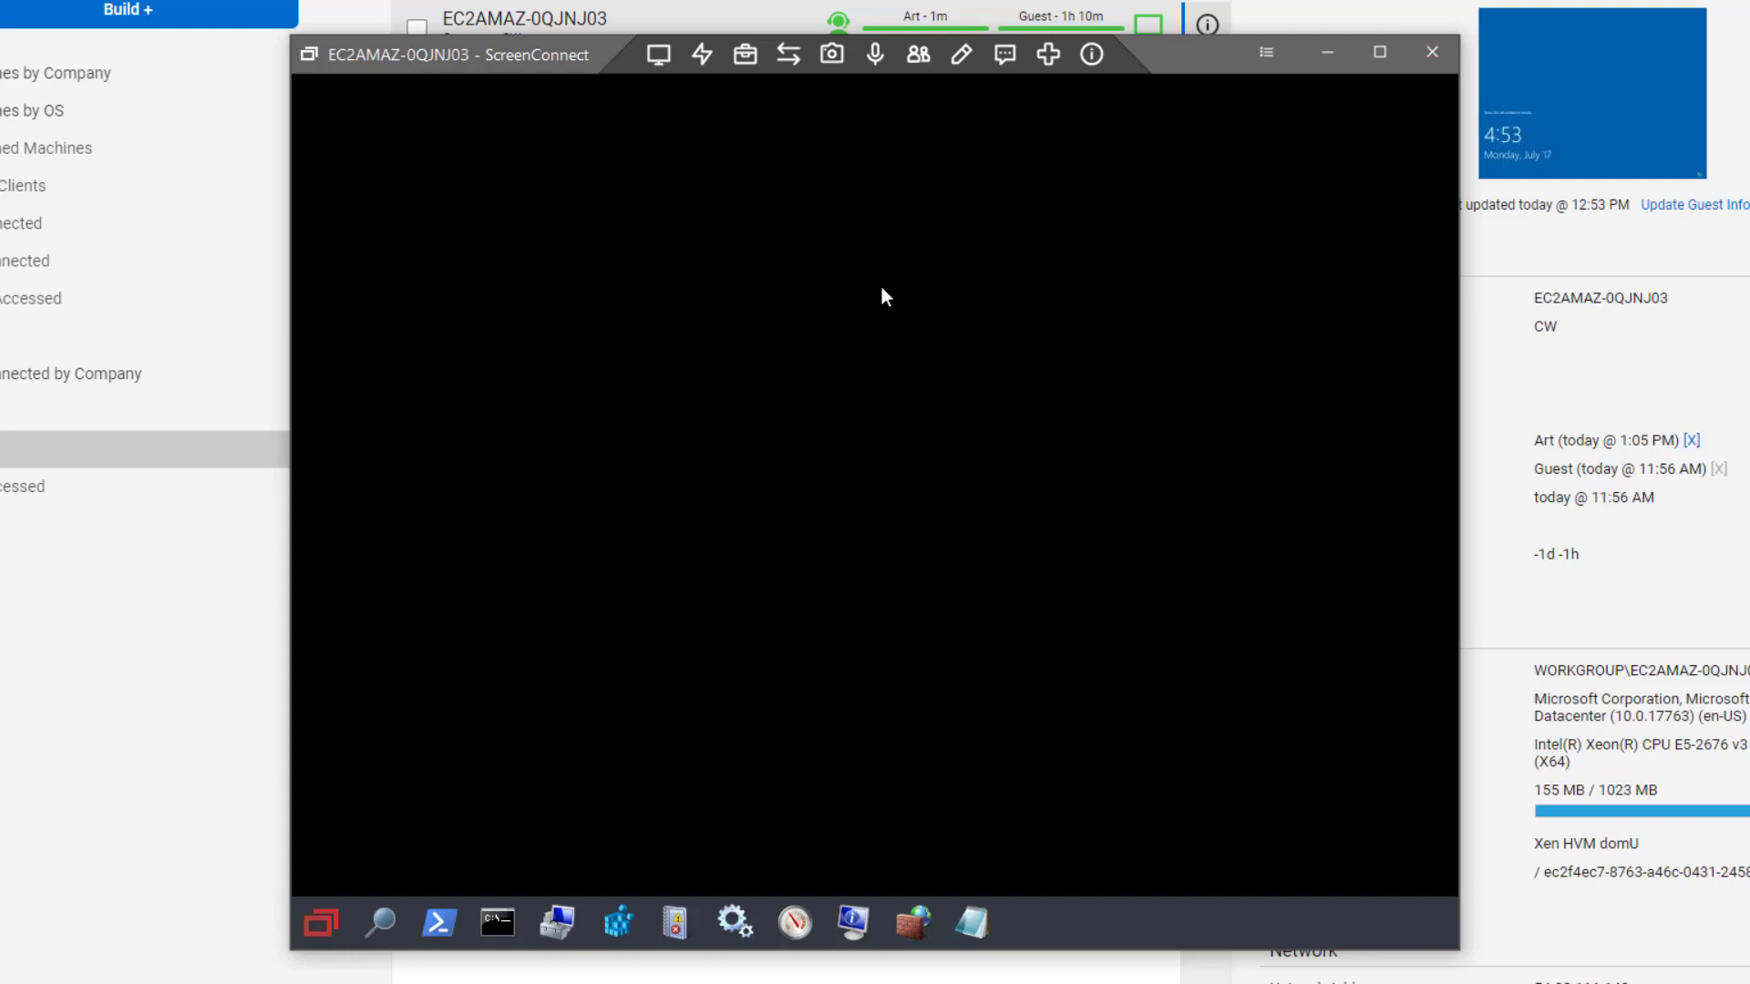
Show the Select Logon Session options offering Backstage and Console
click(658, 53)
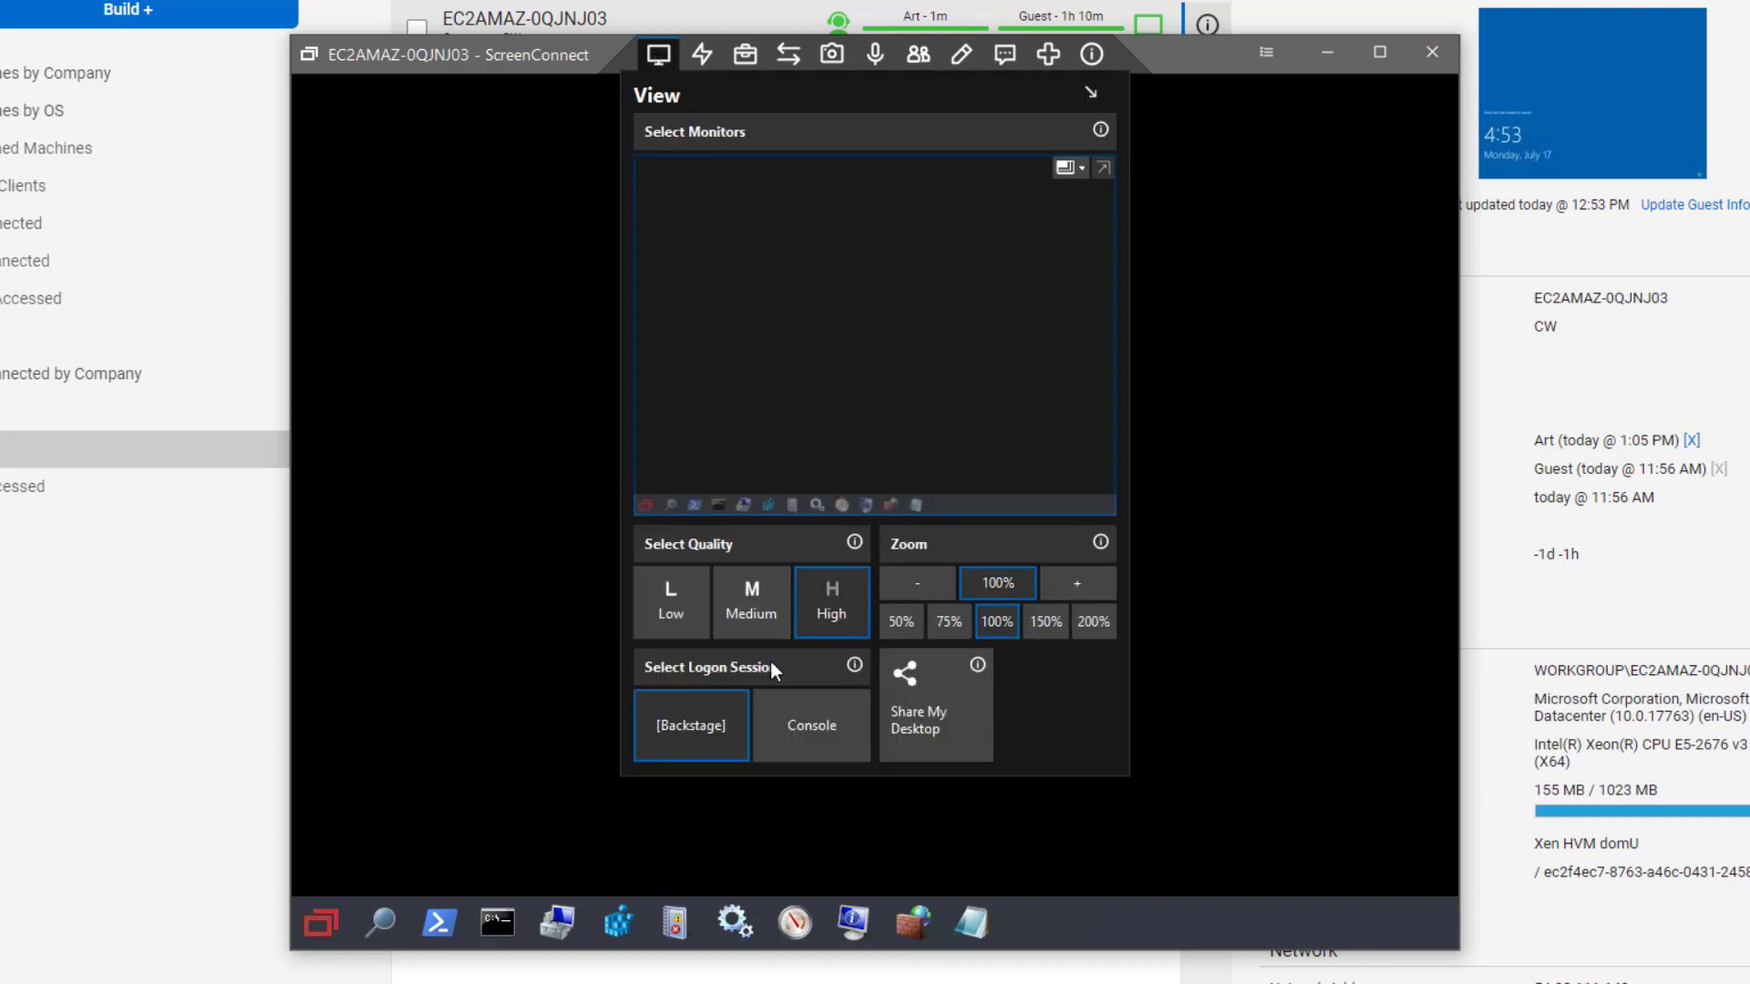